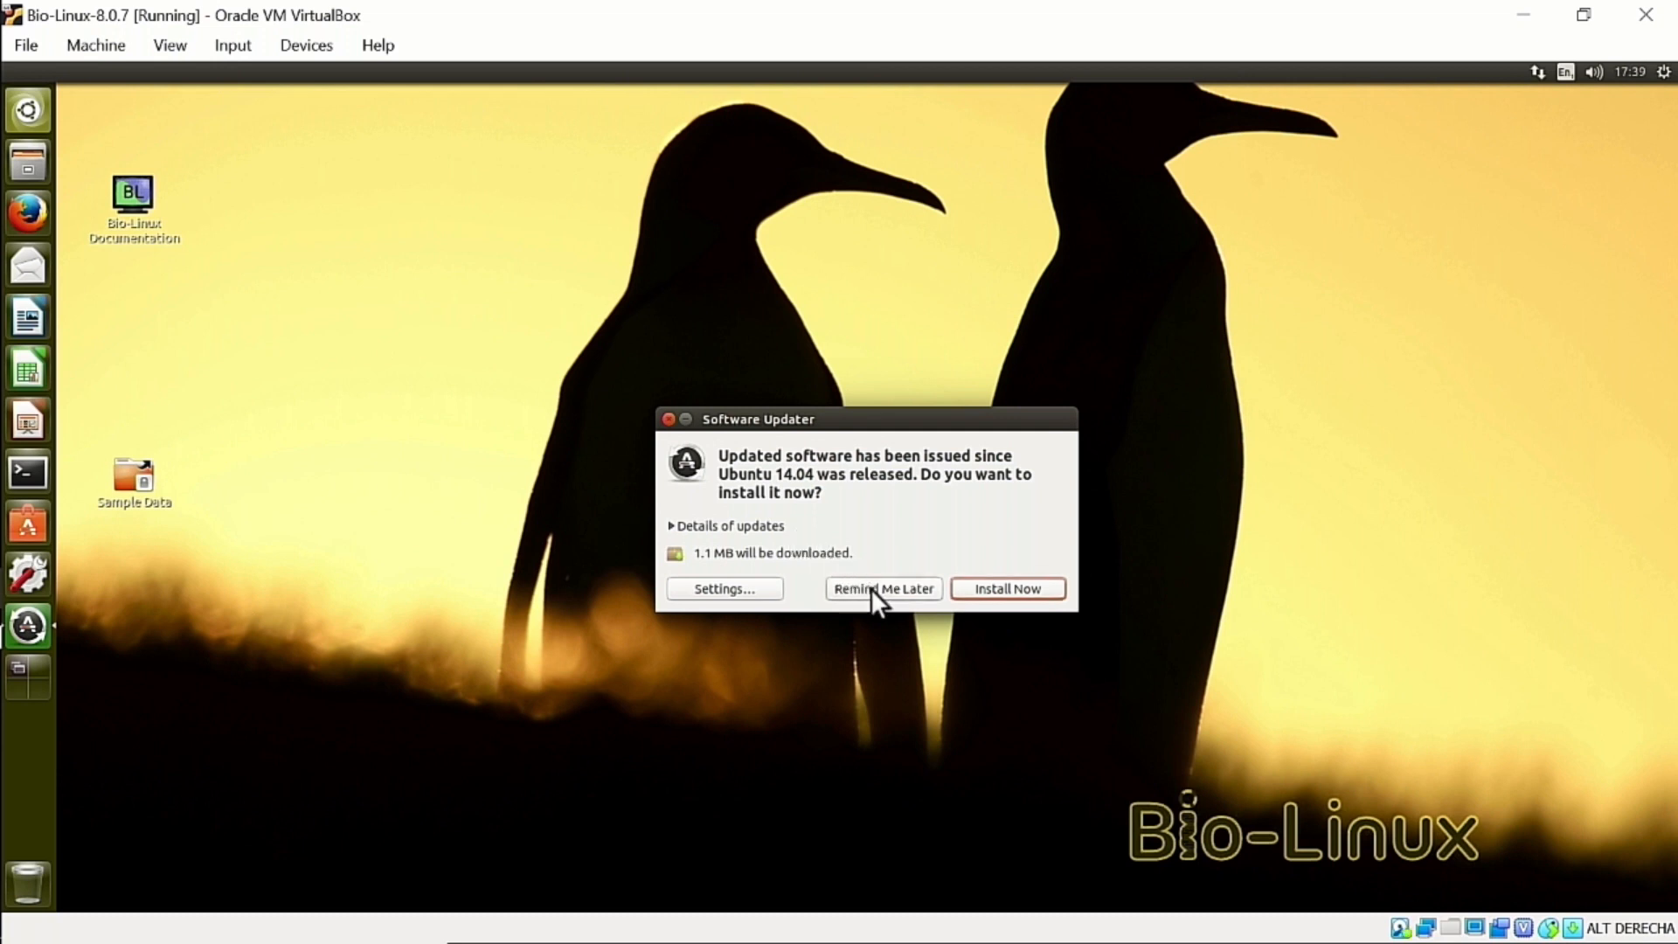
# - Postpone the software updates with Remind Me Later and launch a terminal from the Unity launcher
pyautogui.click(881, 587)
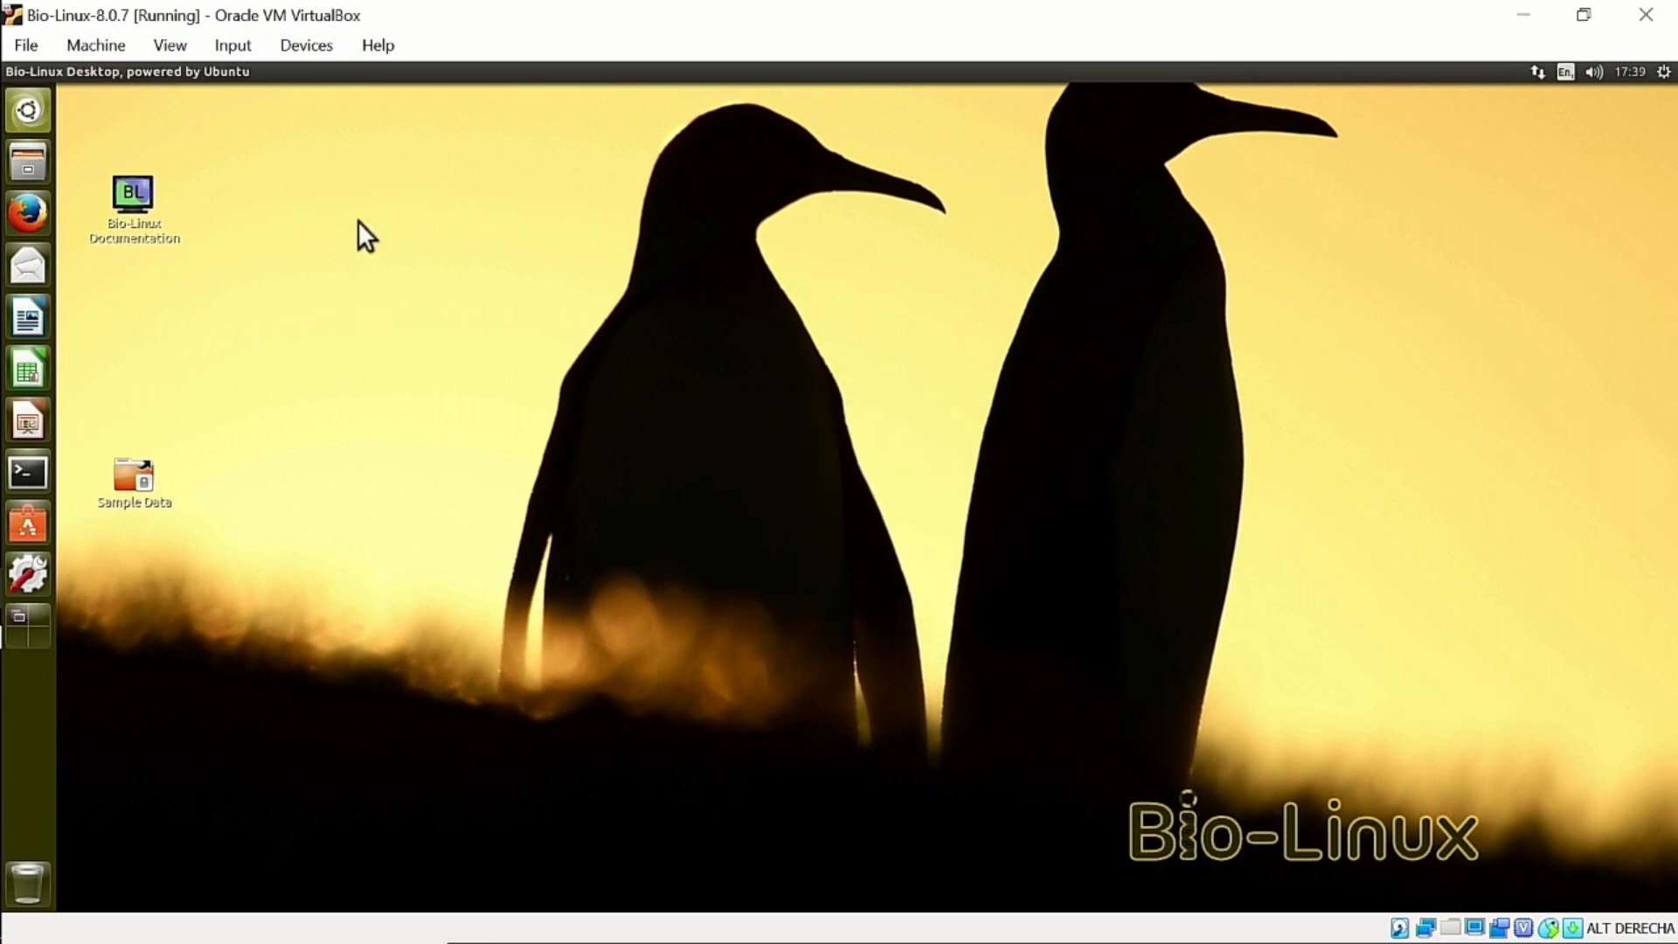
pyautogui.moveTo(21, 479)
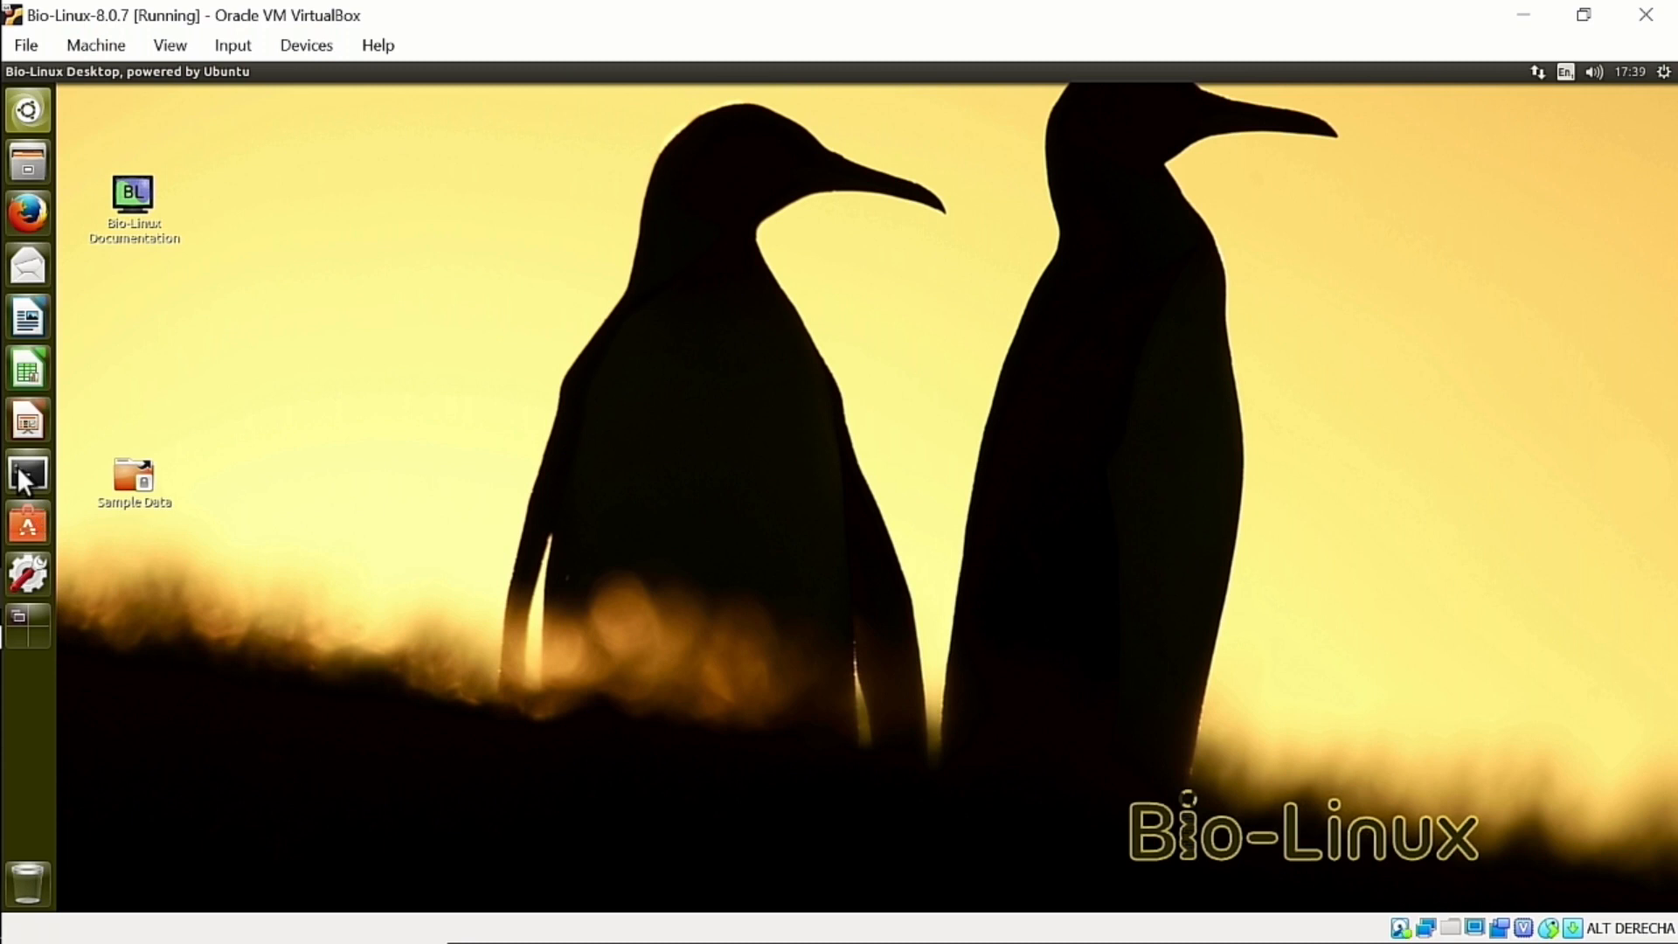
pyautogui.moveTo(26, 470)
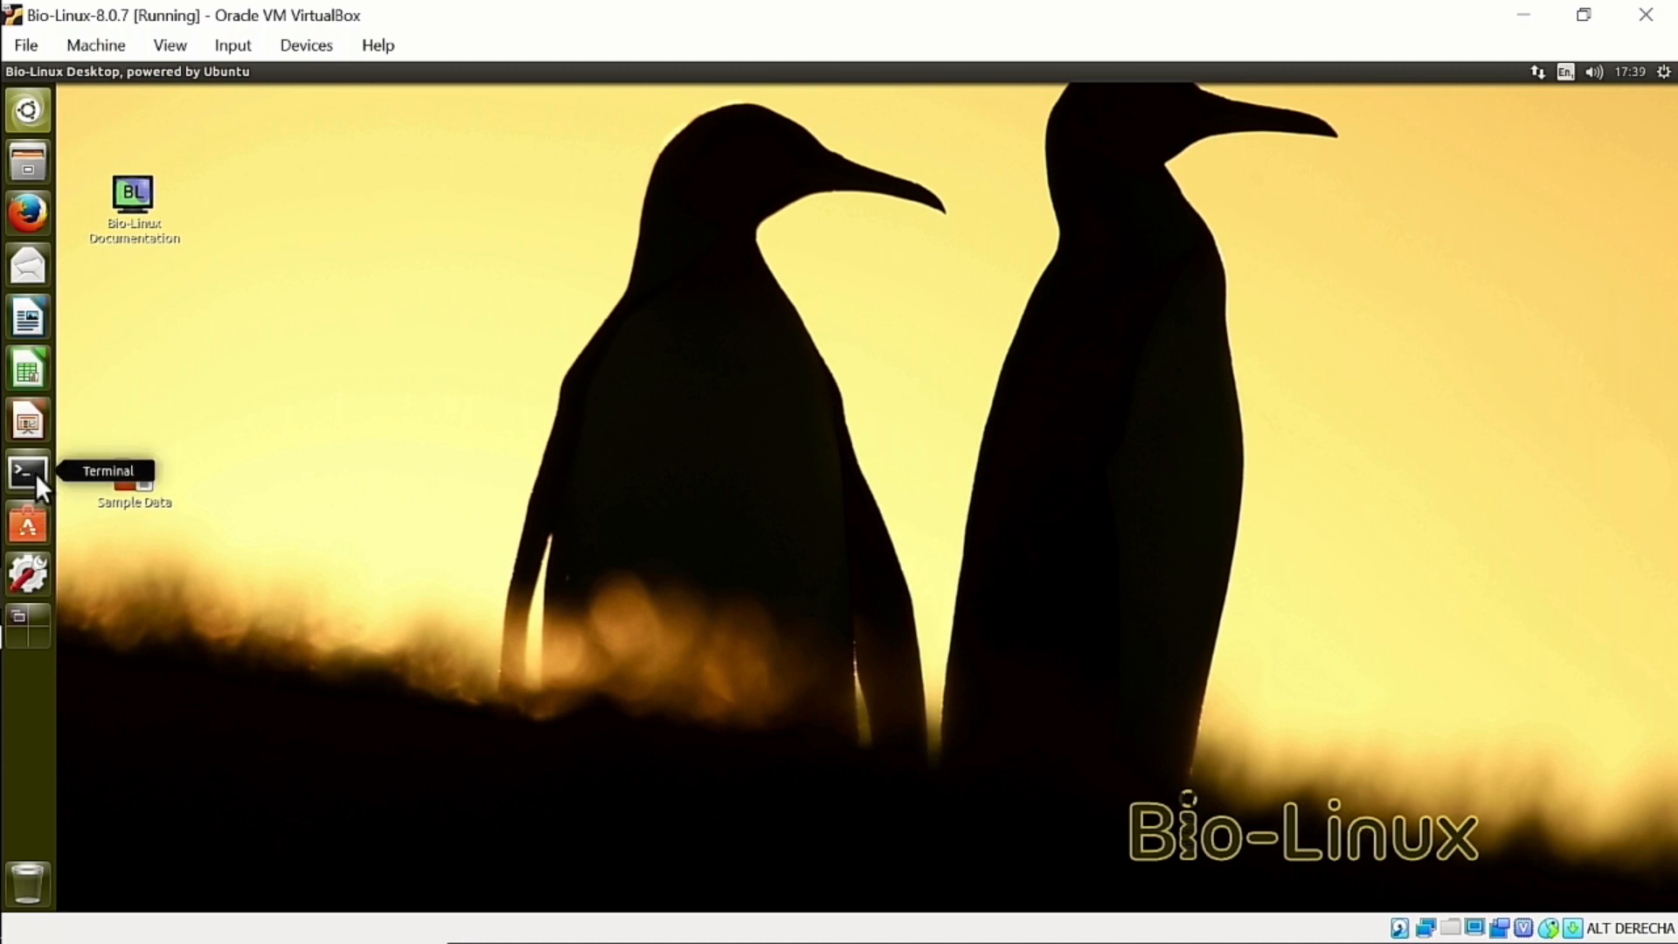
pyautogui.click(26, 472)
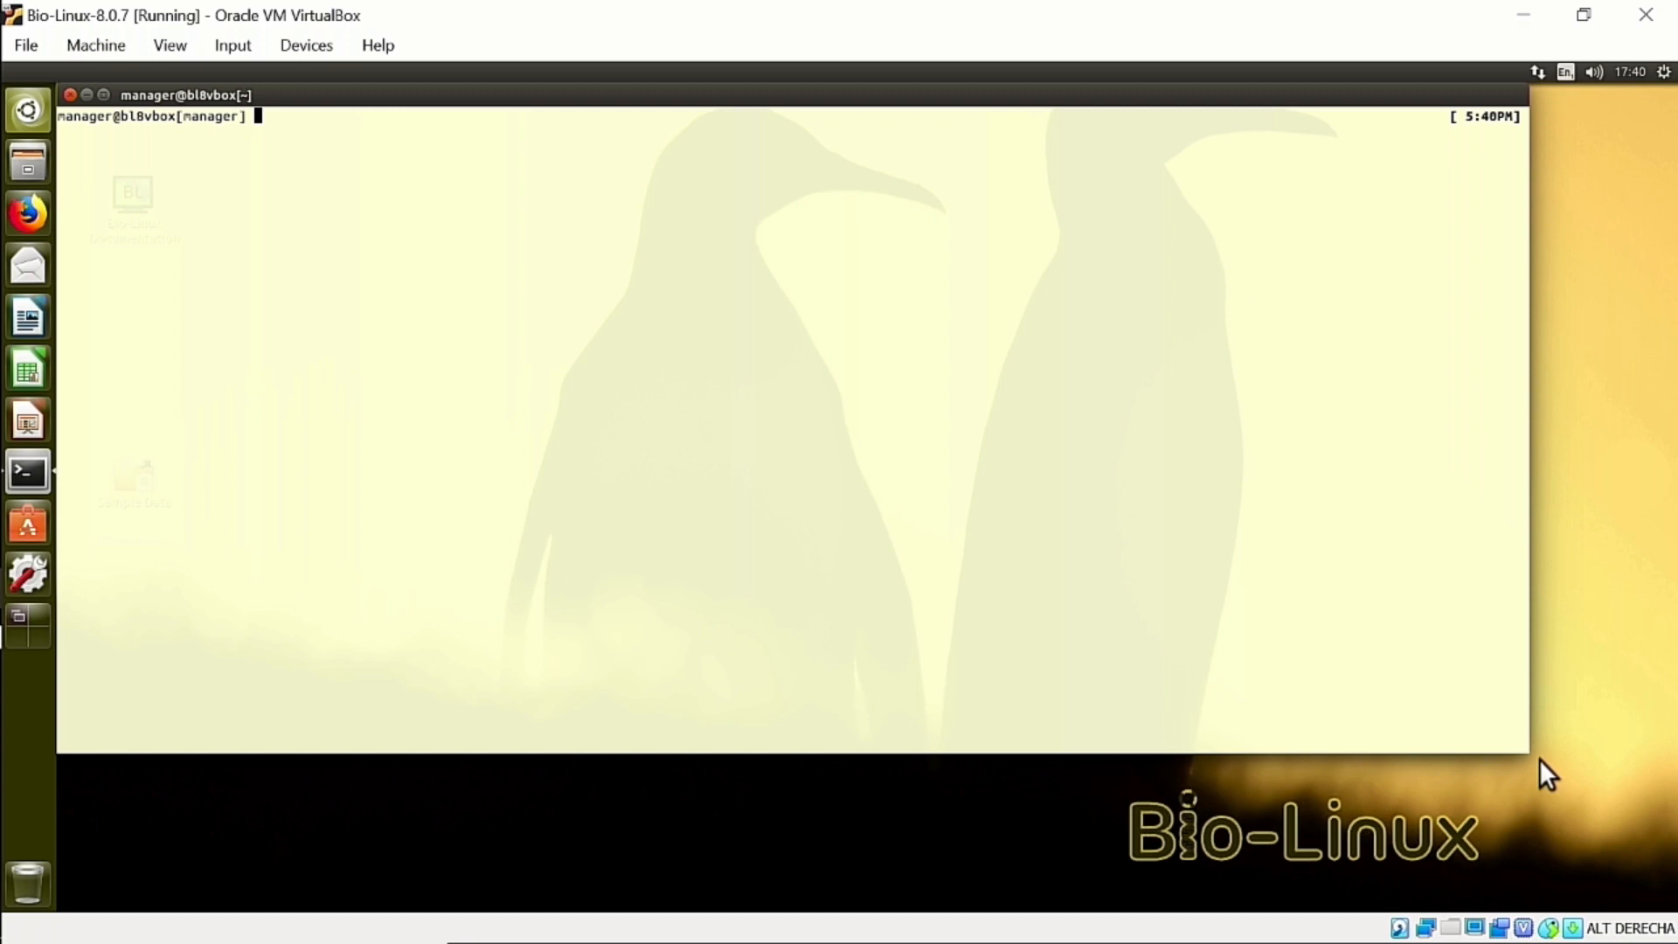
# - Run pwd to show /home/manager and ls to list the home folder's contents
pyautogui.write('pwd')
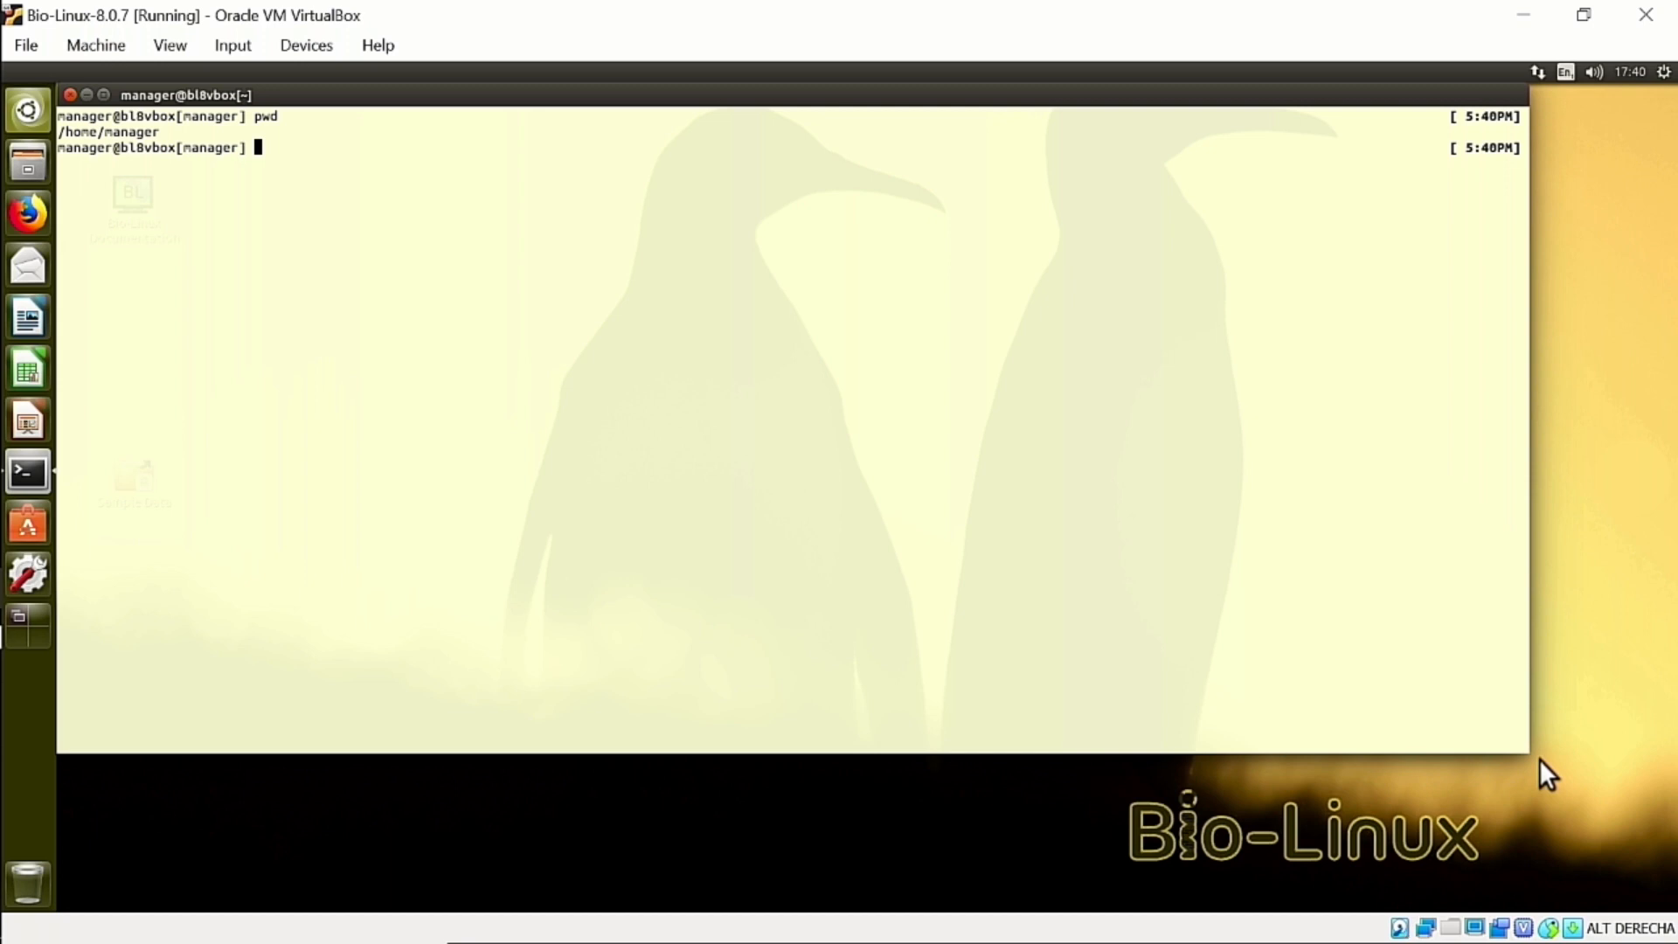
pyautogui.write('ls')
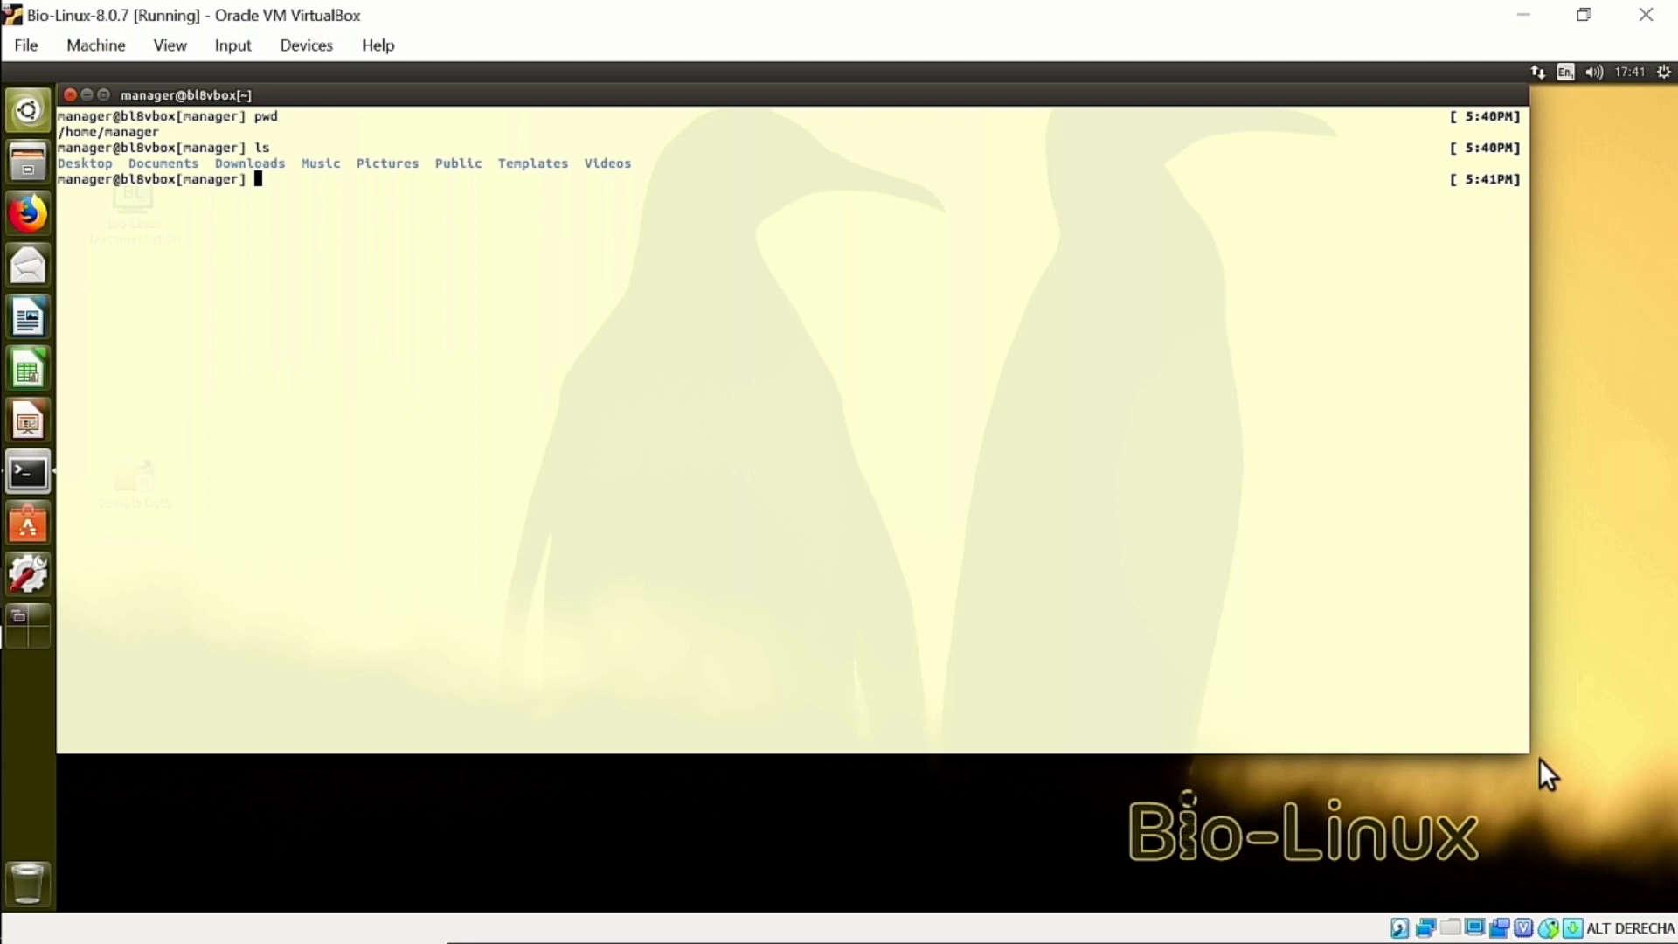
# - Change into the Documents folder using Tab completion on cd Do
pyautogui.write('cd')
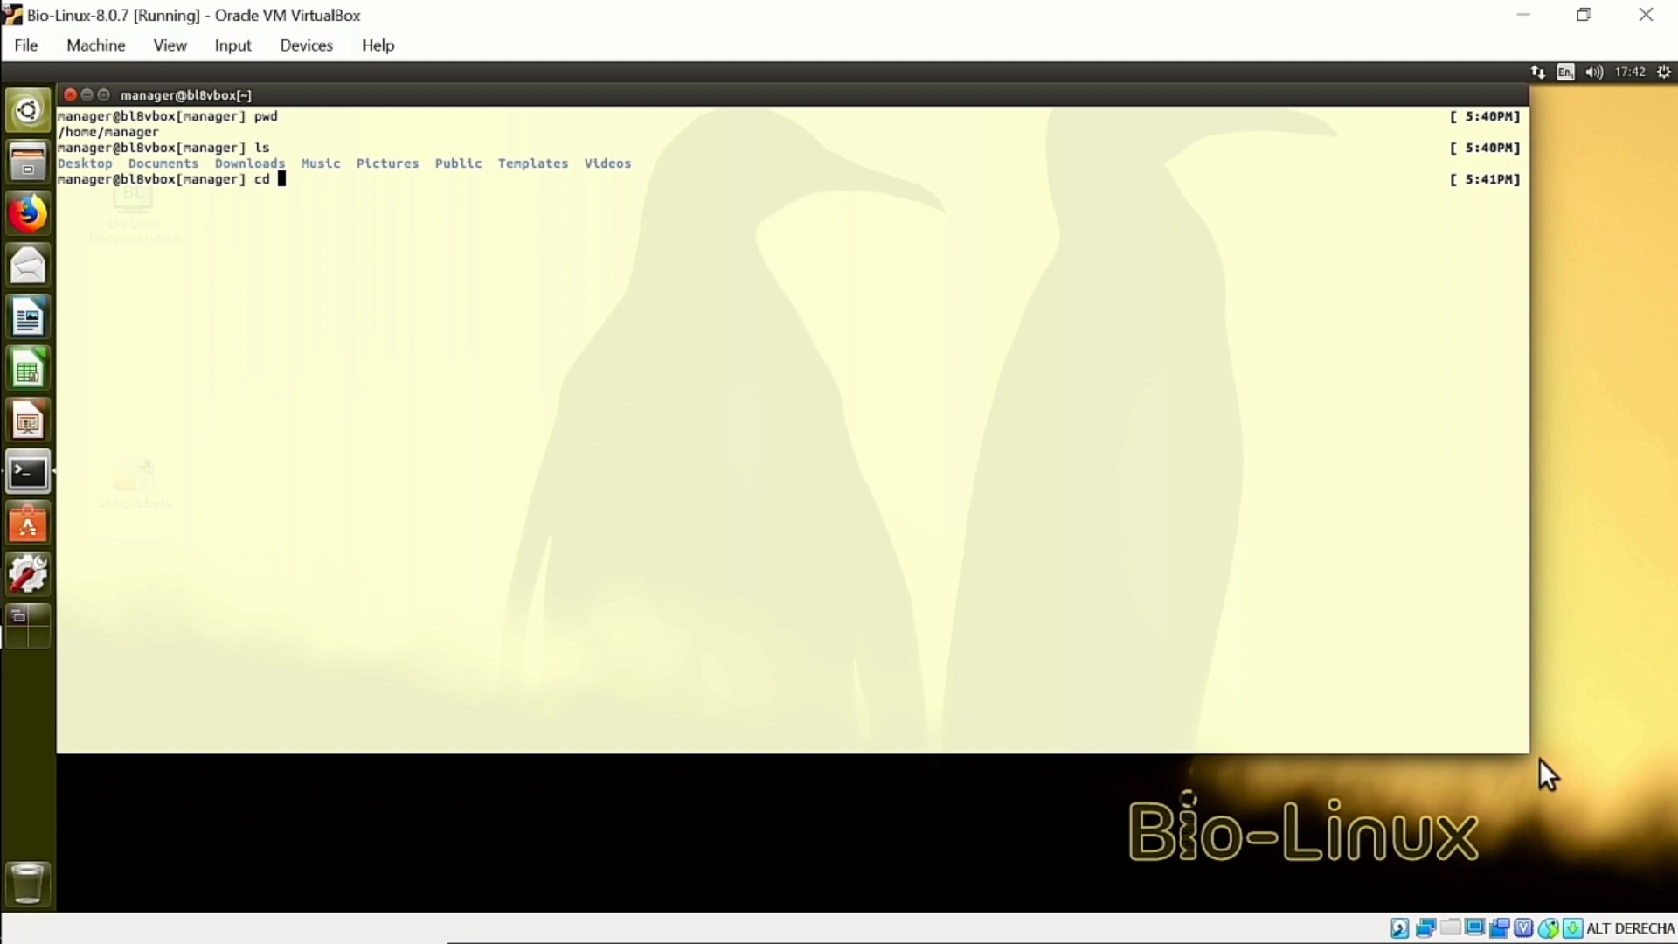
pyautogui.write('D')
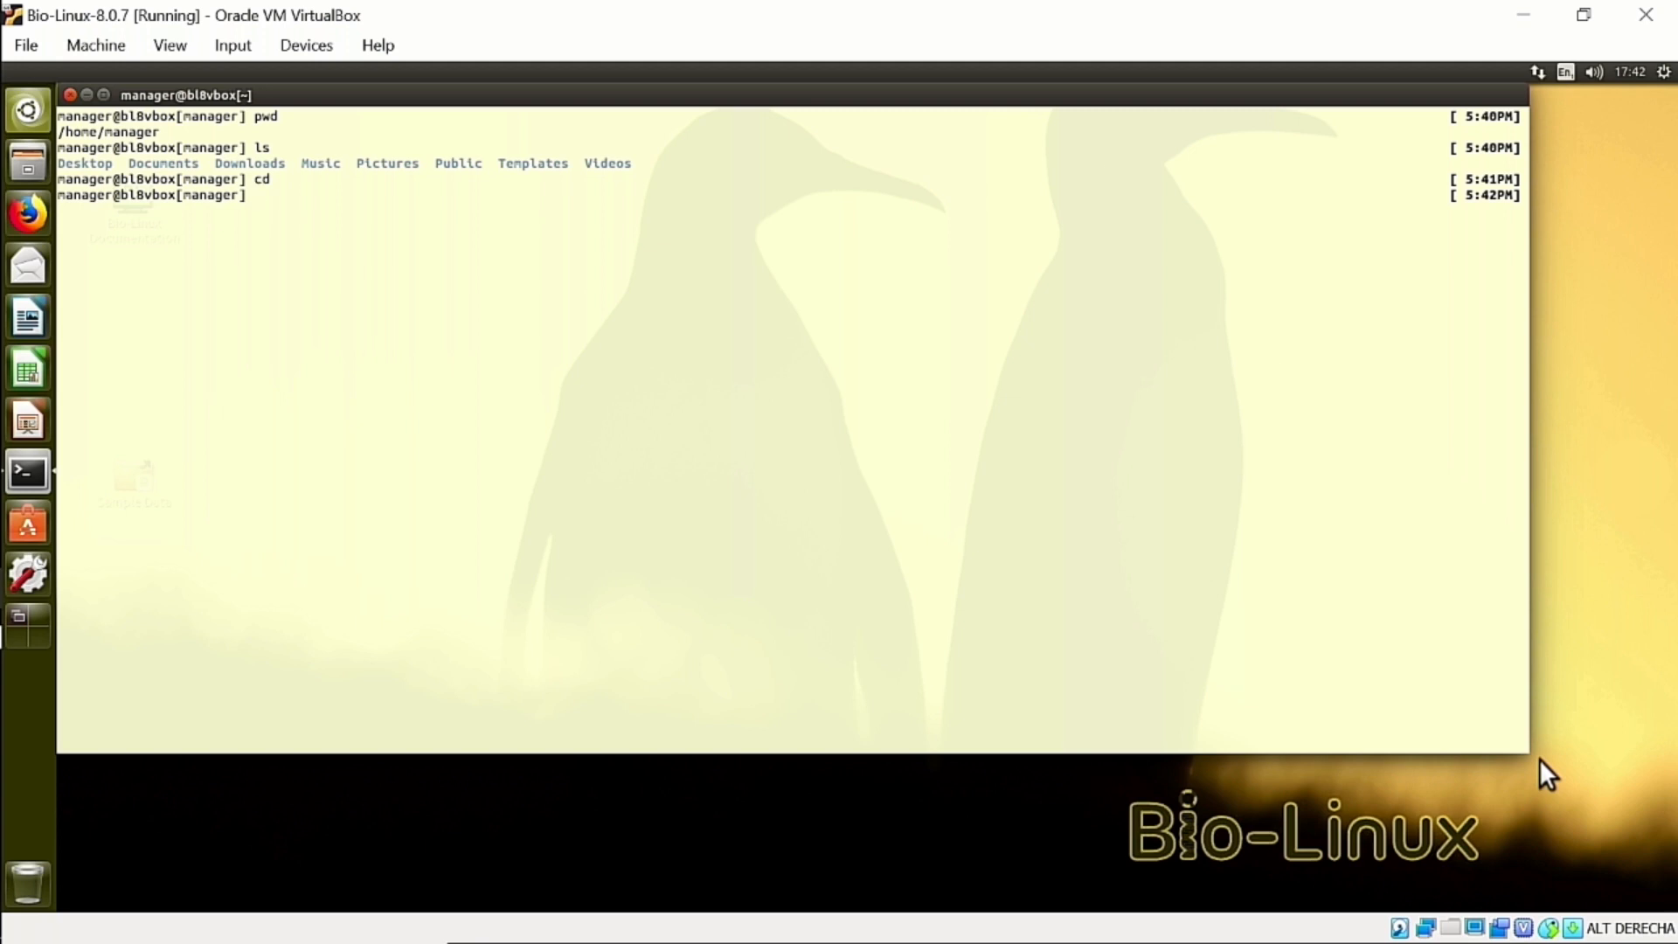
pyautogui.write('cd')
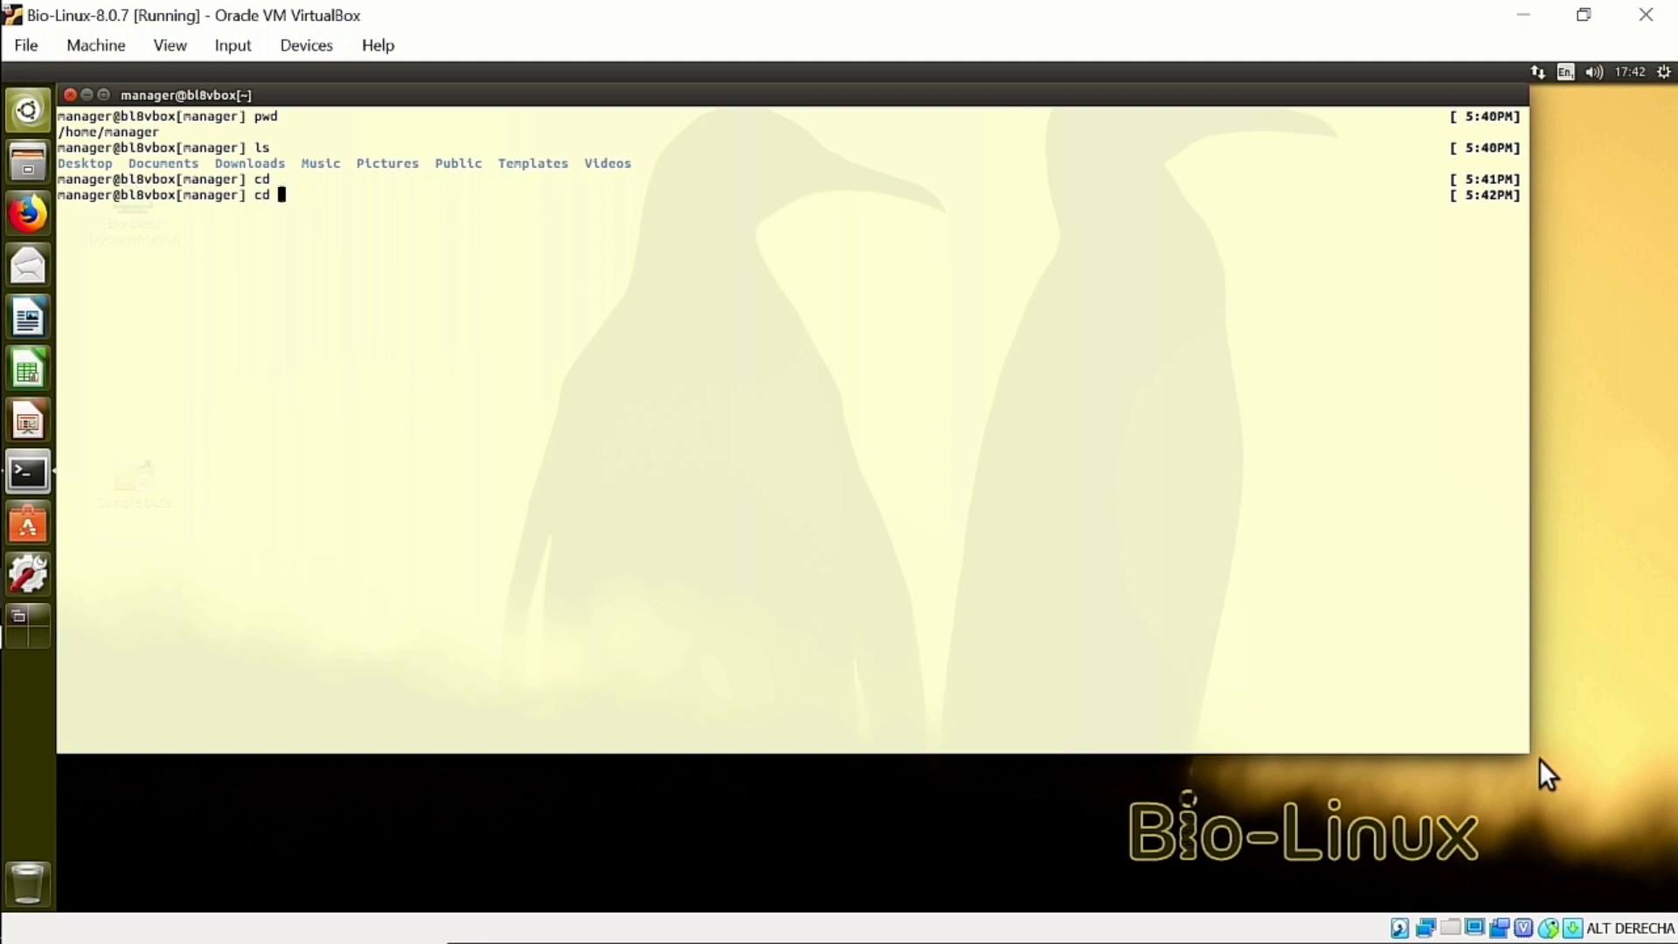
pyautogui.write('D')
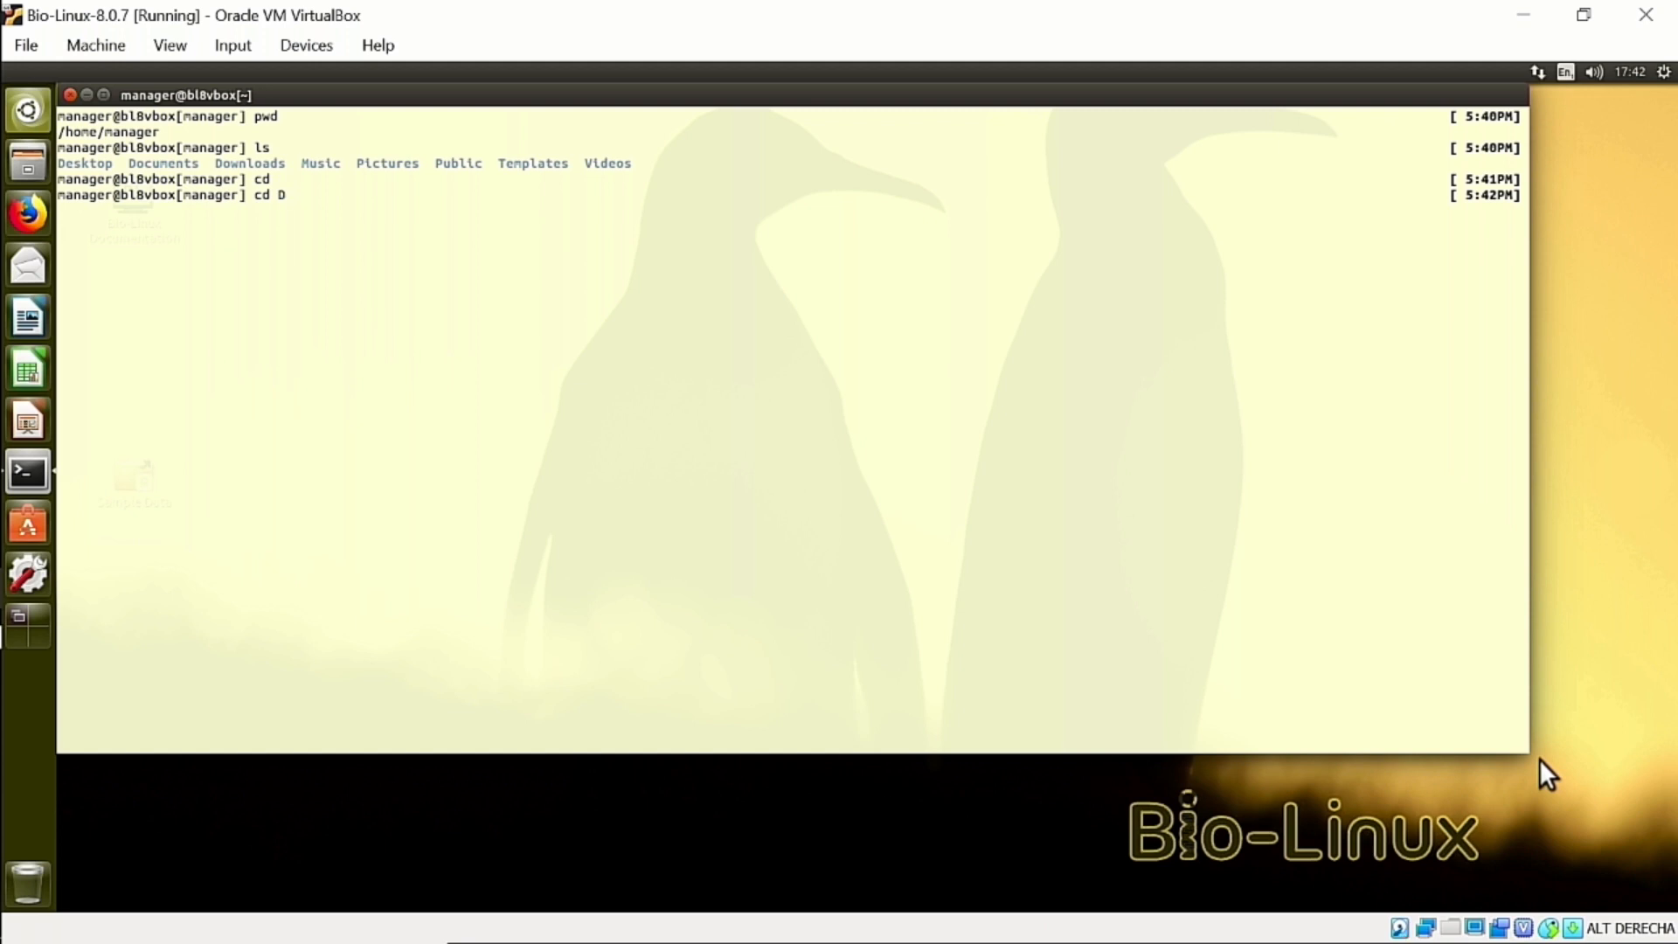
pyautogui.write('o')
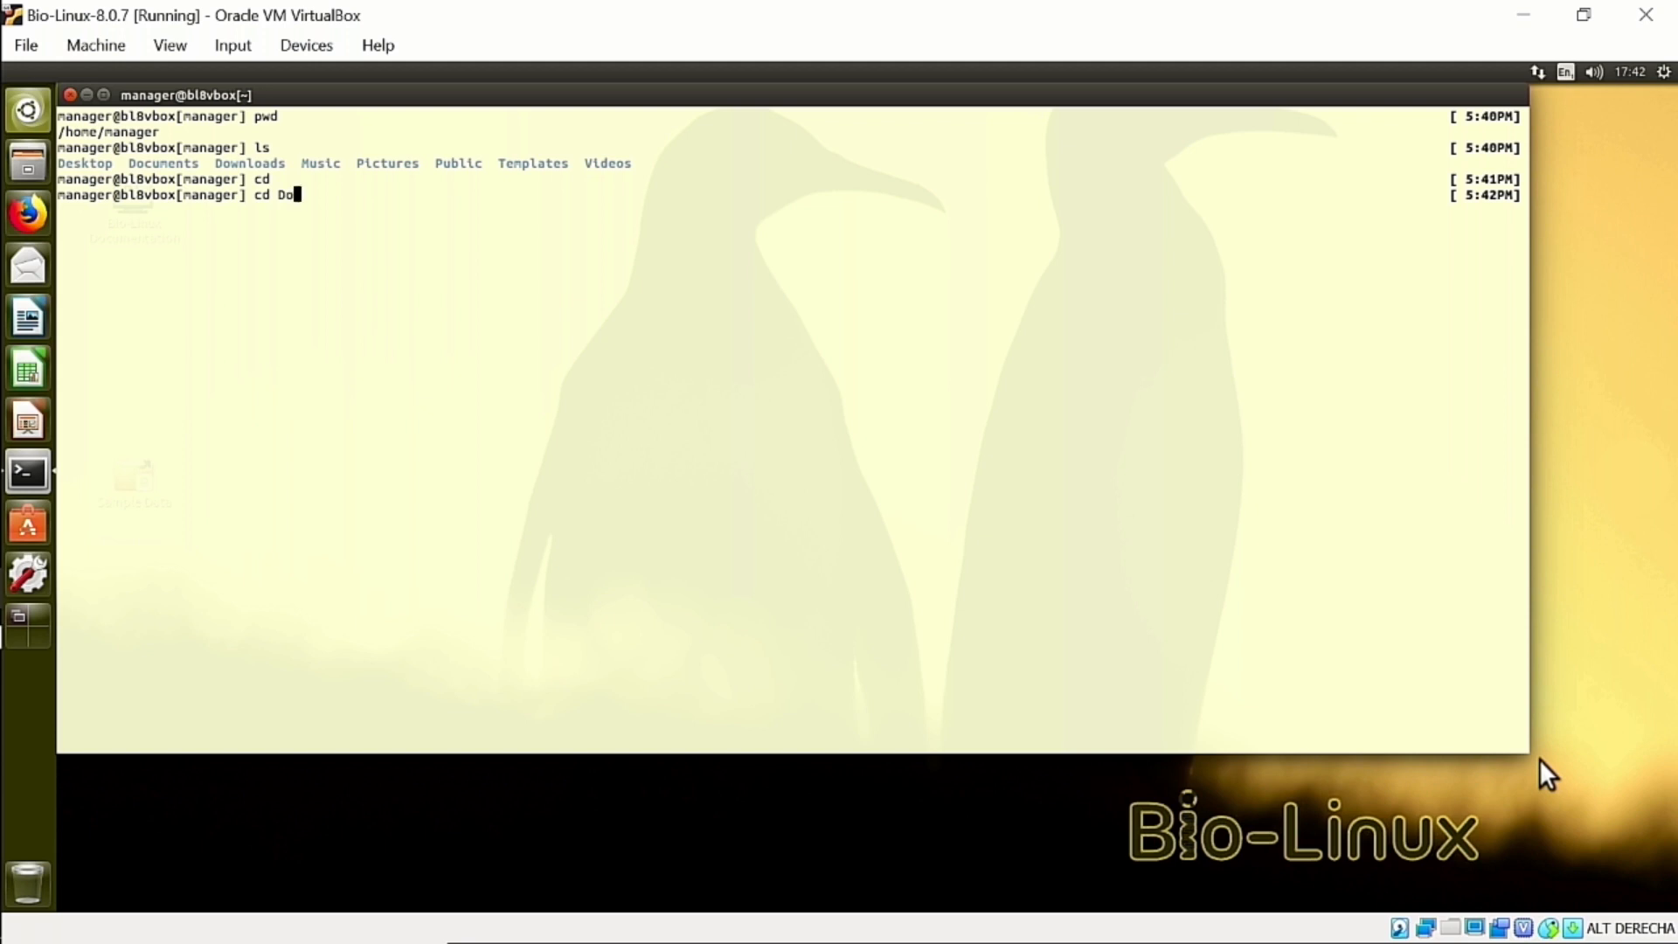
pyautogui.press('Tab')
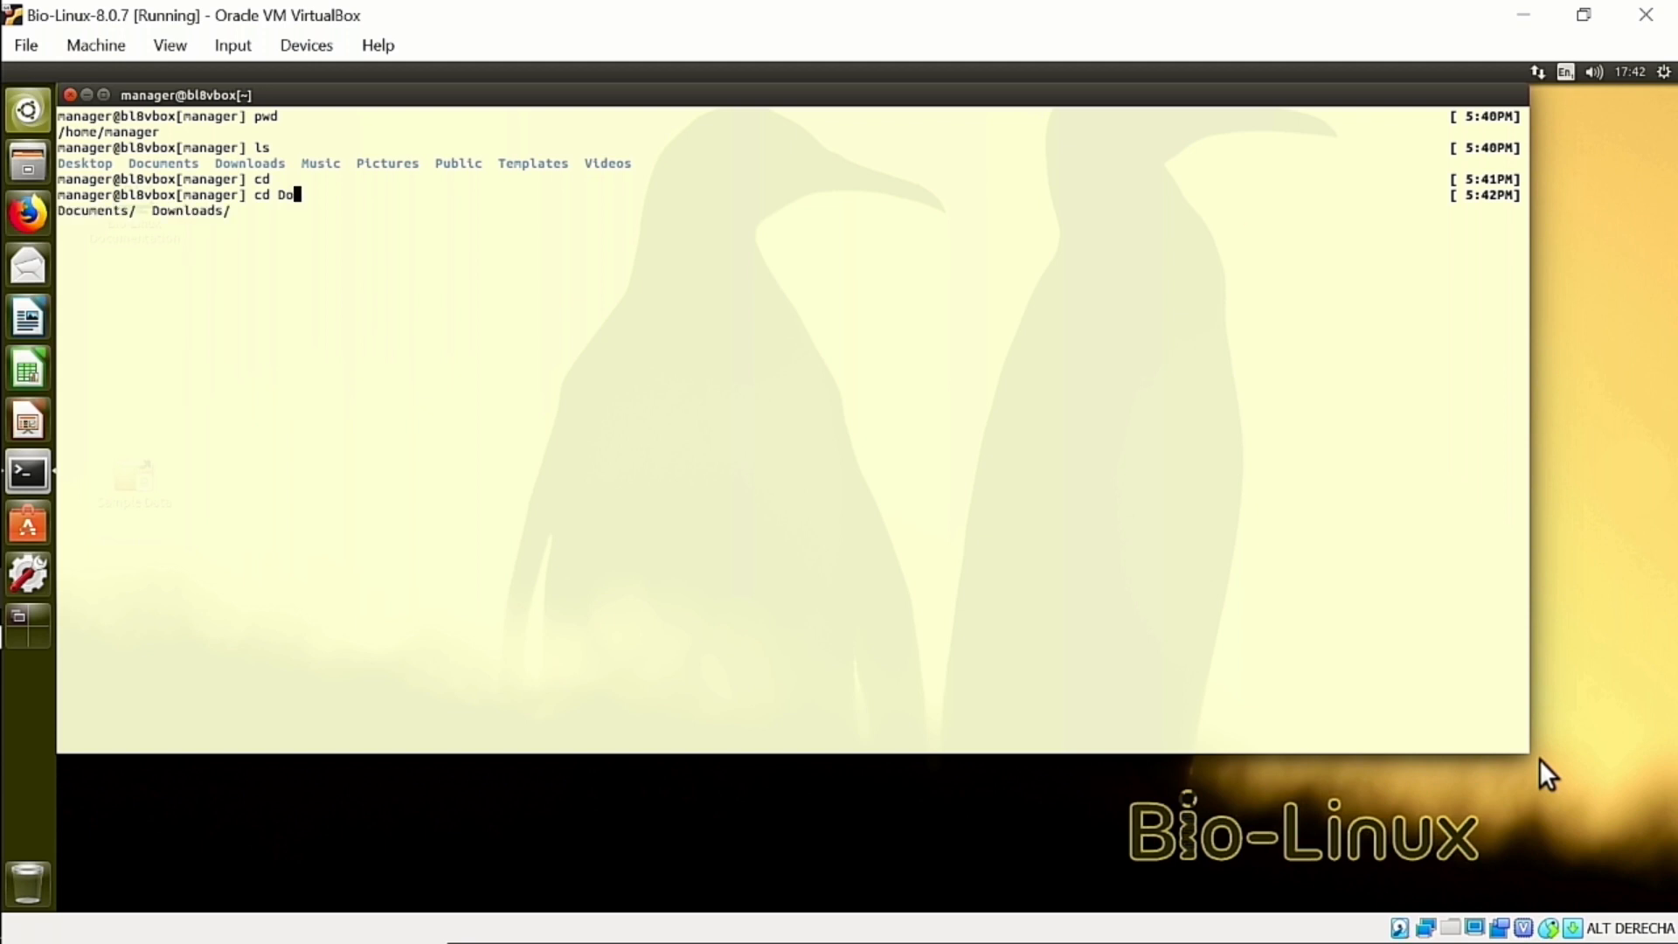
pyautogui.write('c')
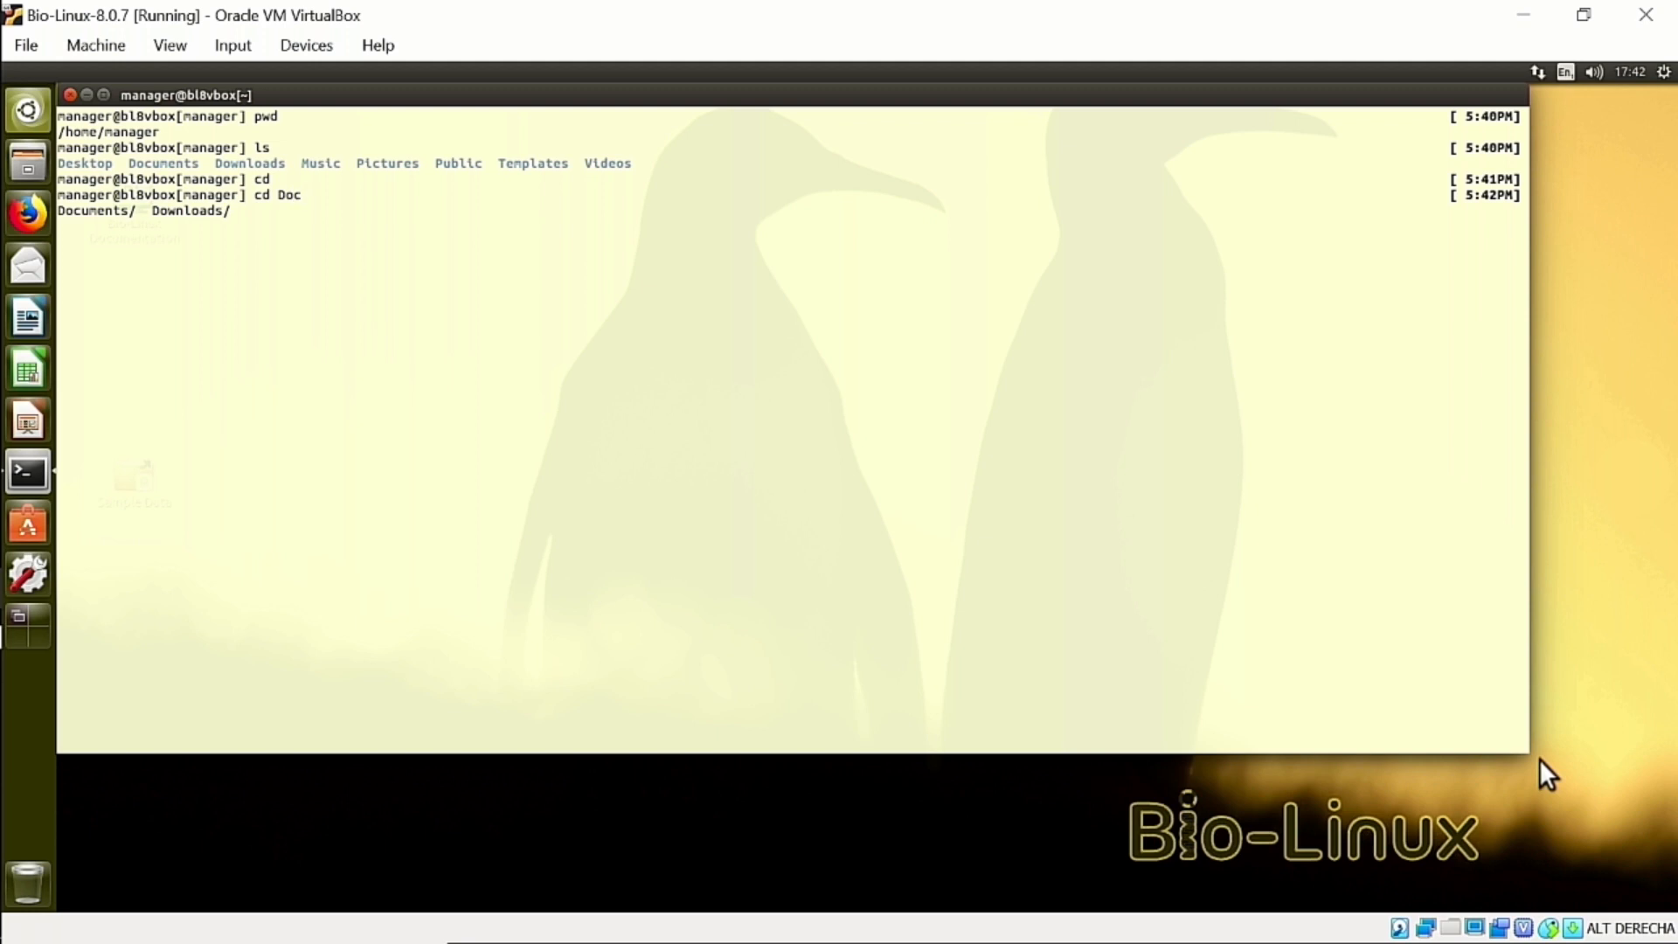
pyautogui.press('Tab')
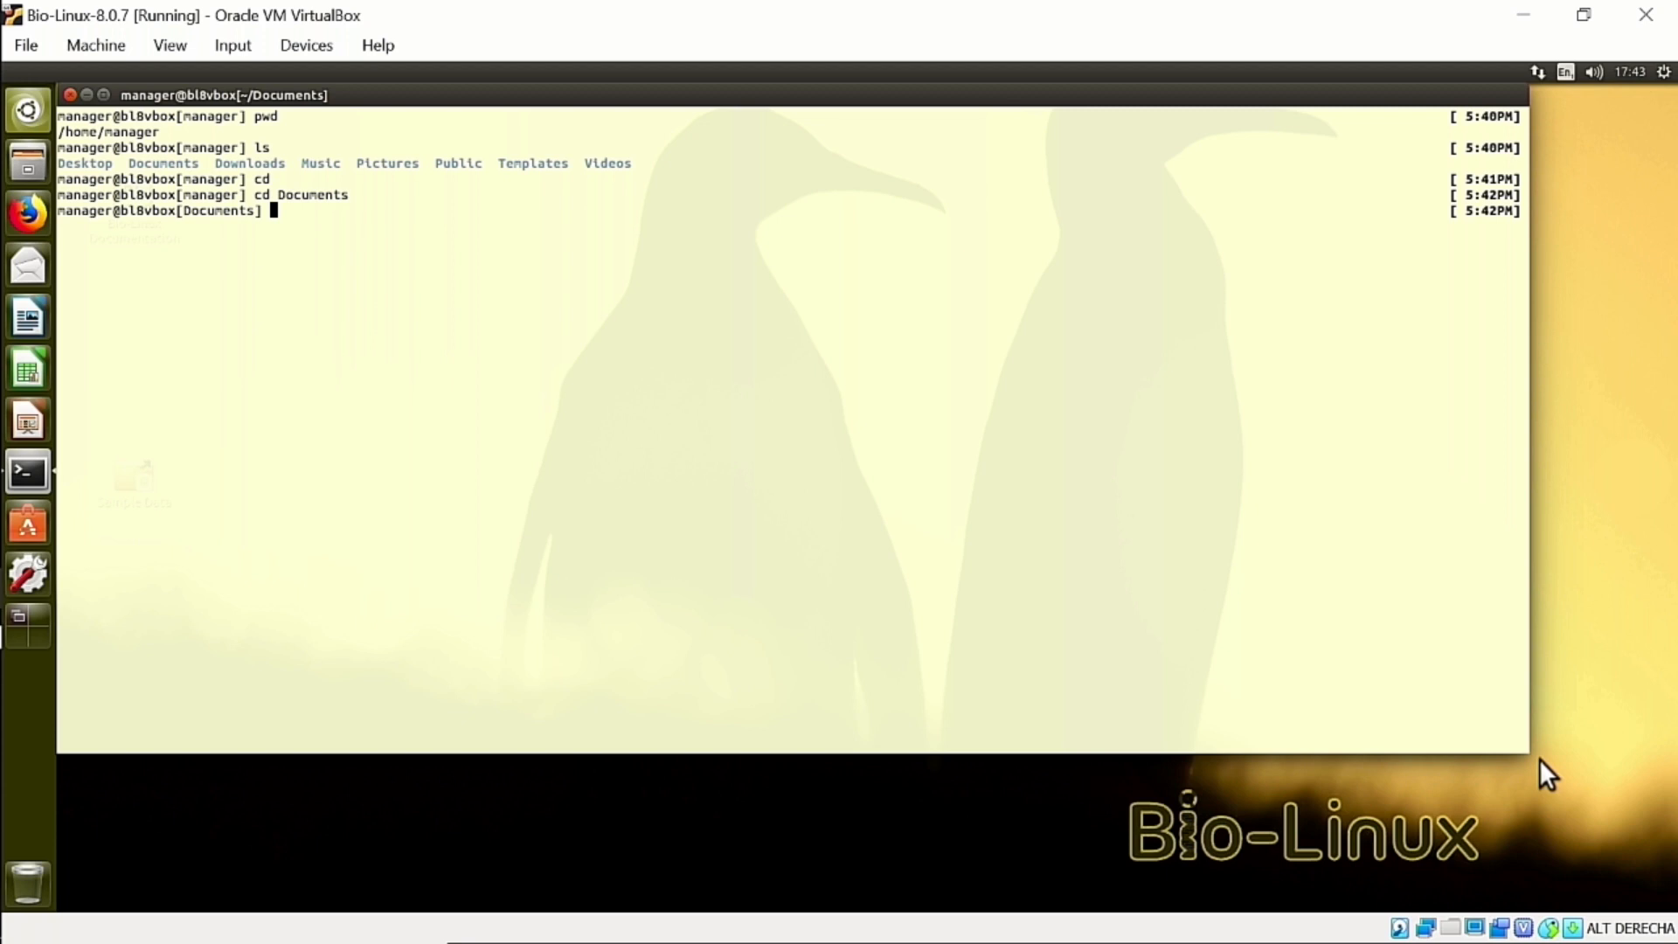
# - Check the path with pwd, move to the root directory / and list its contents
pyautogui.write('pwd')
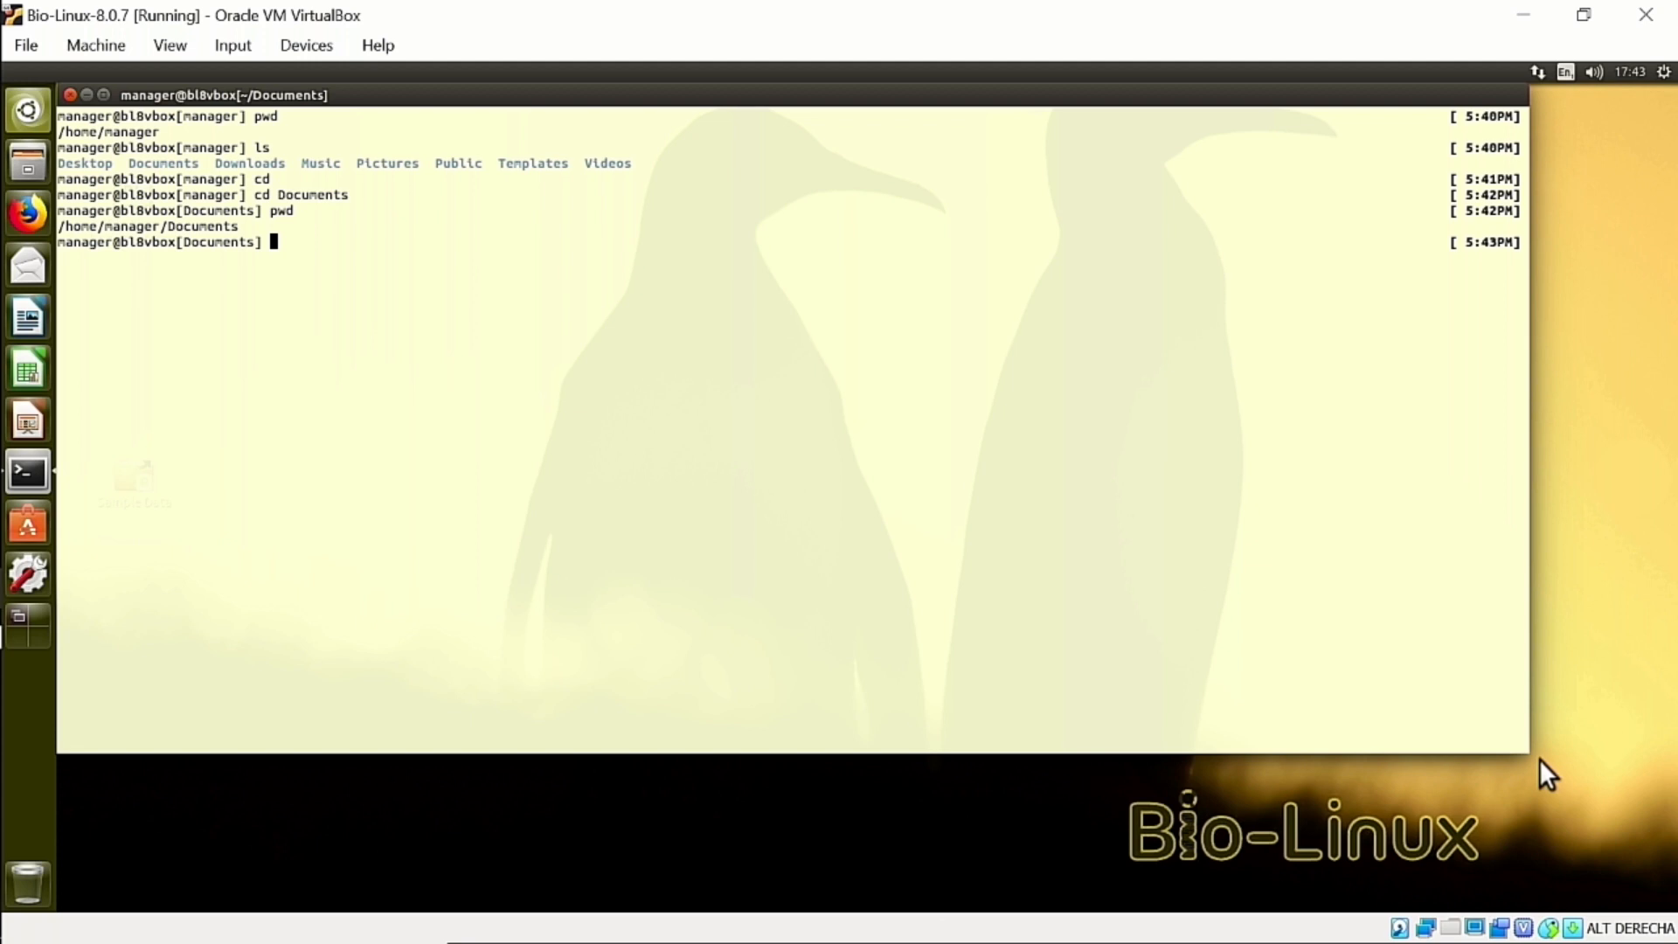
pyautogui.write('cd')
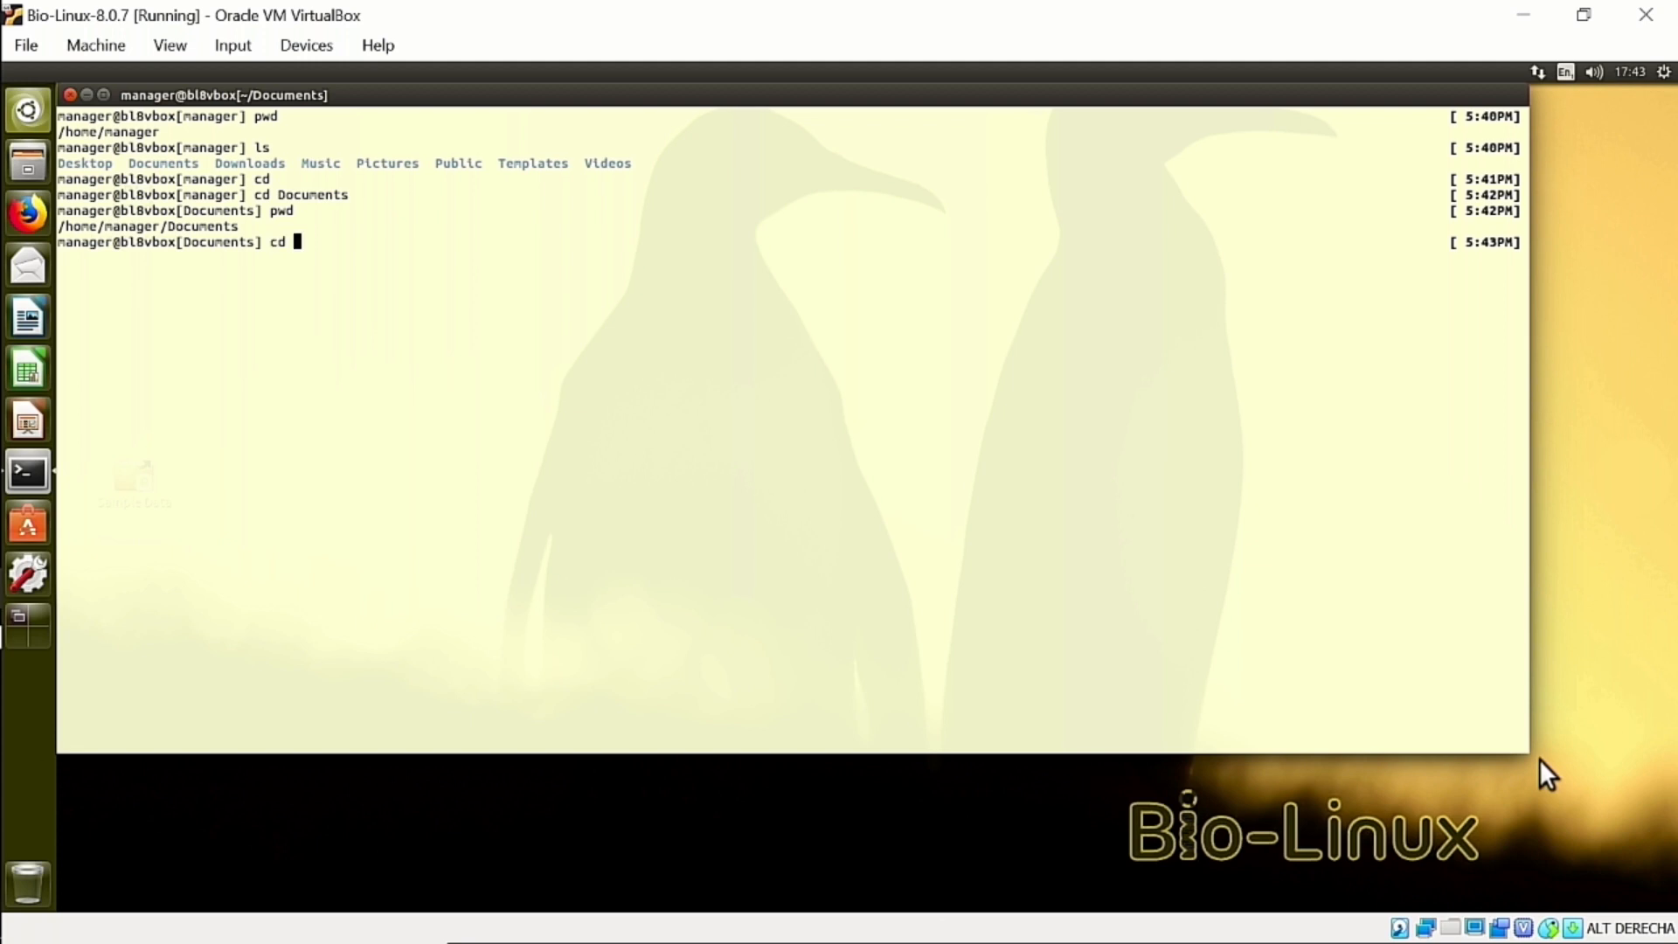
pyautogui.write('/')
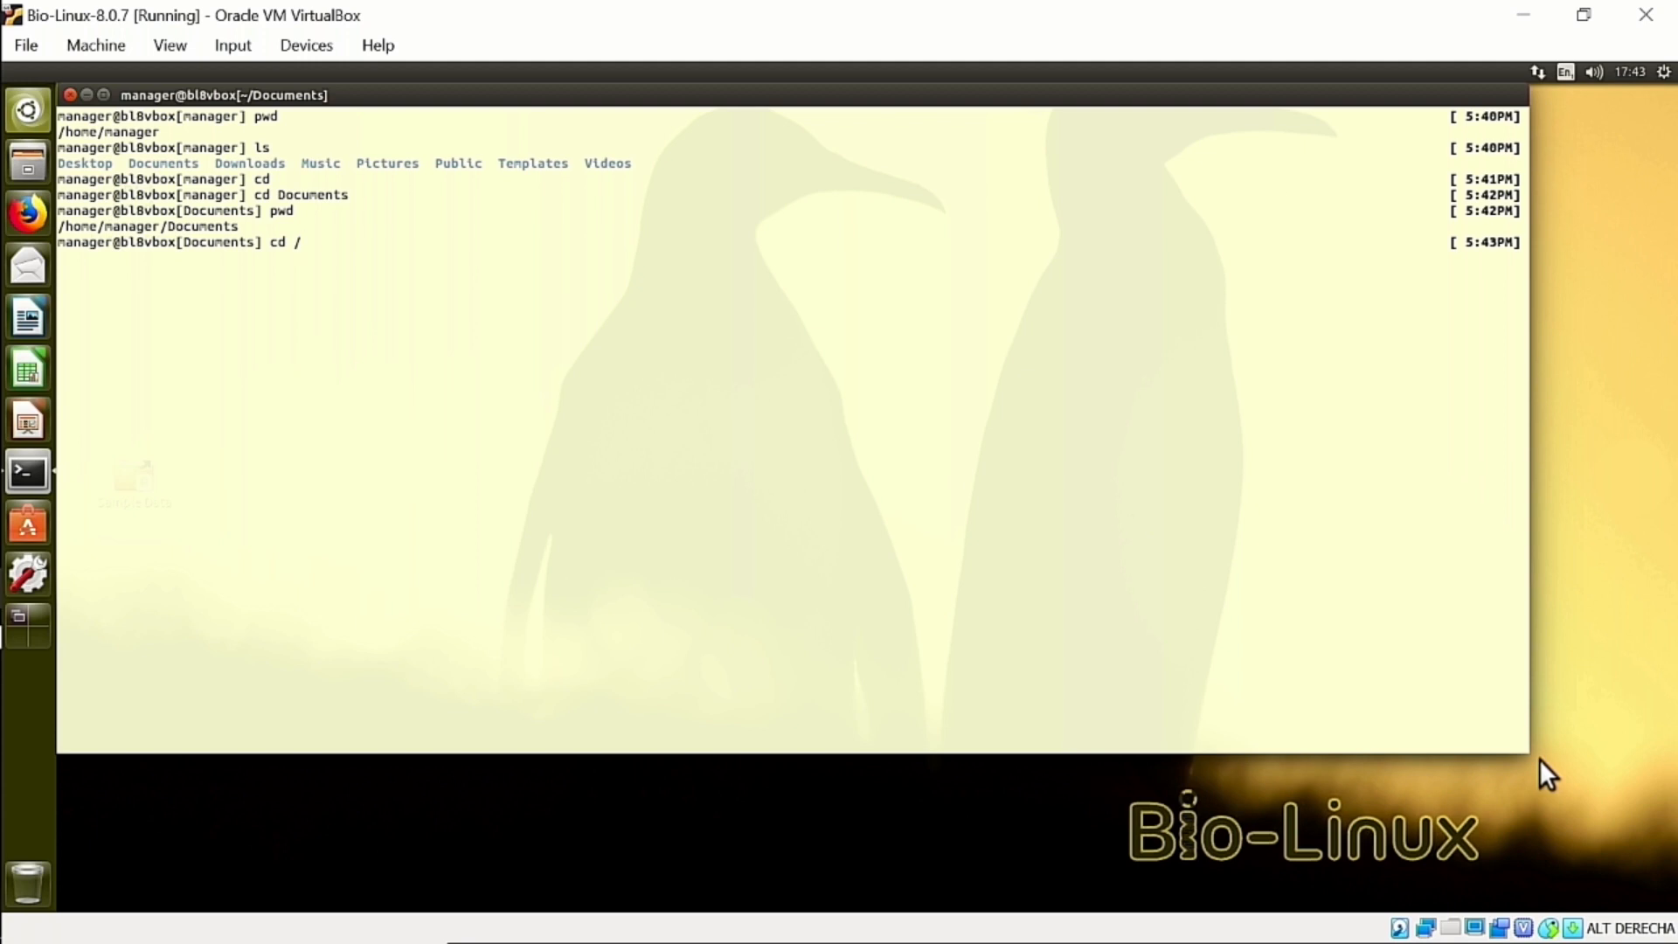
pyautogui.press('Return')
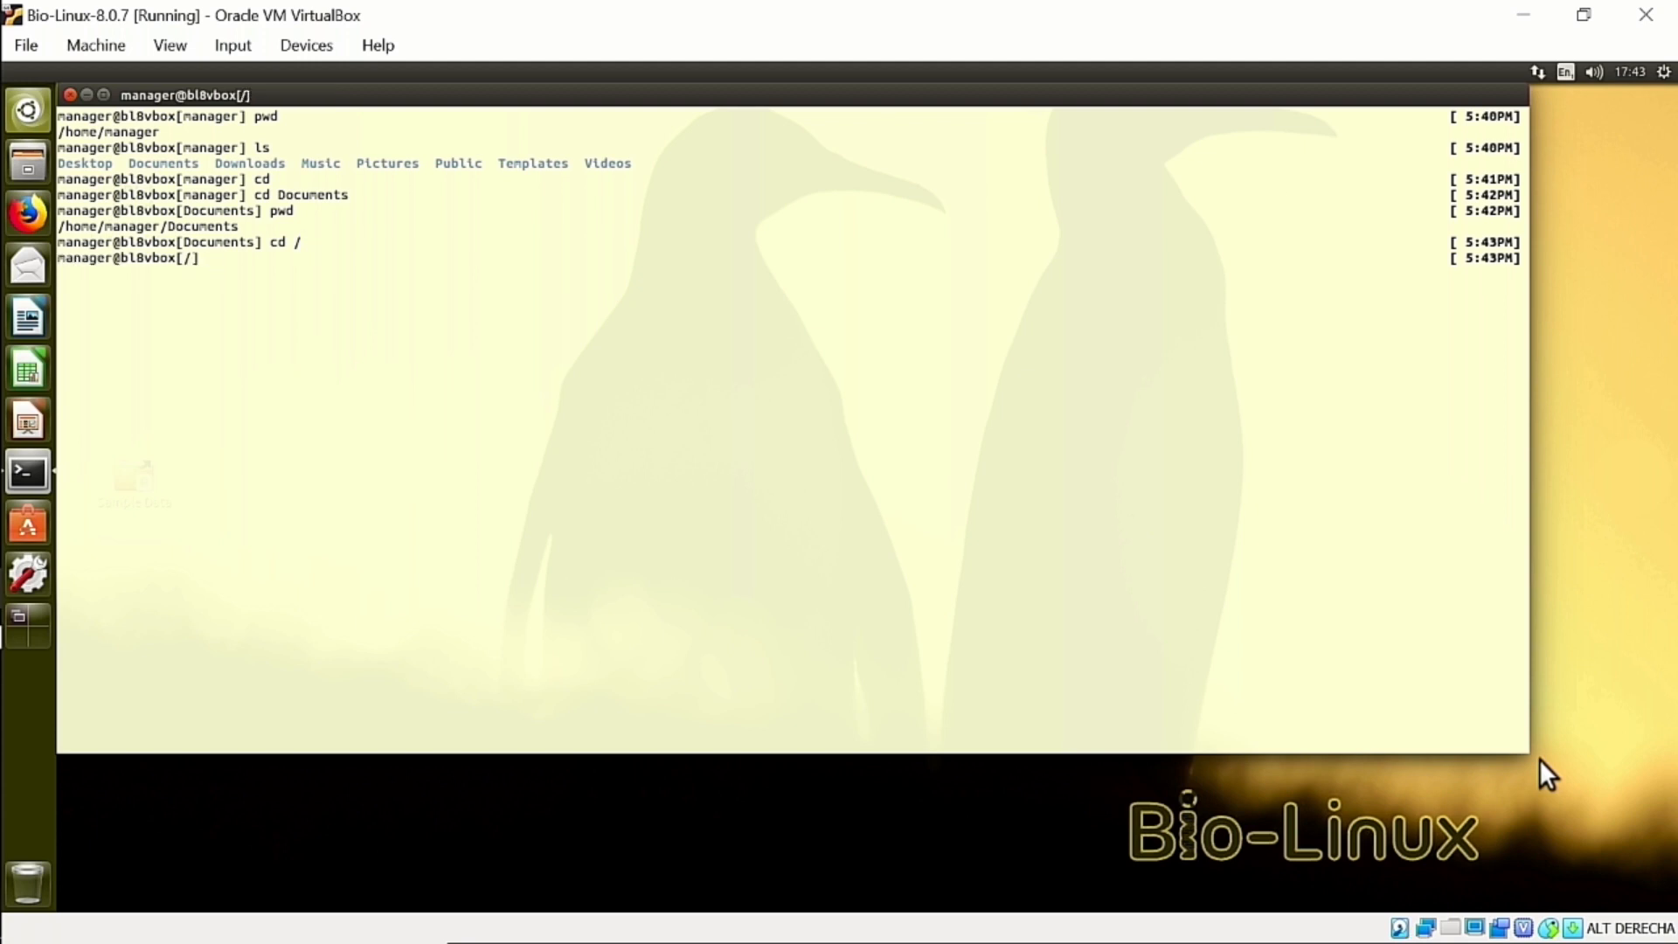
pyautogui.write('ls')
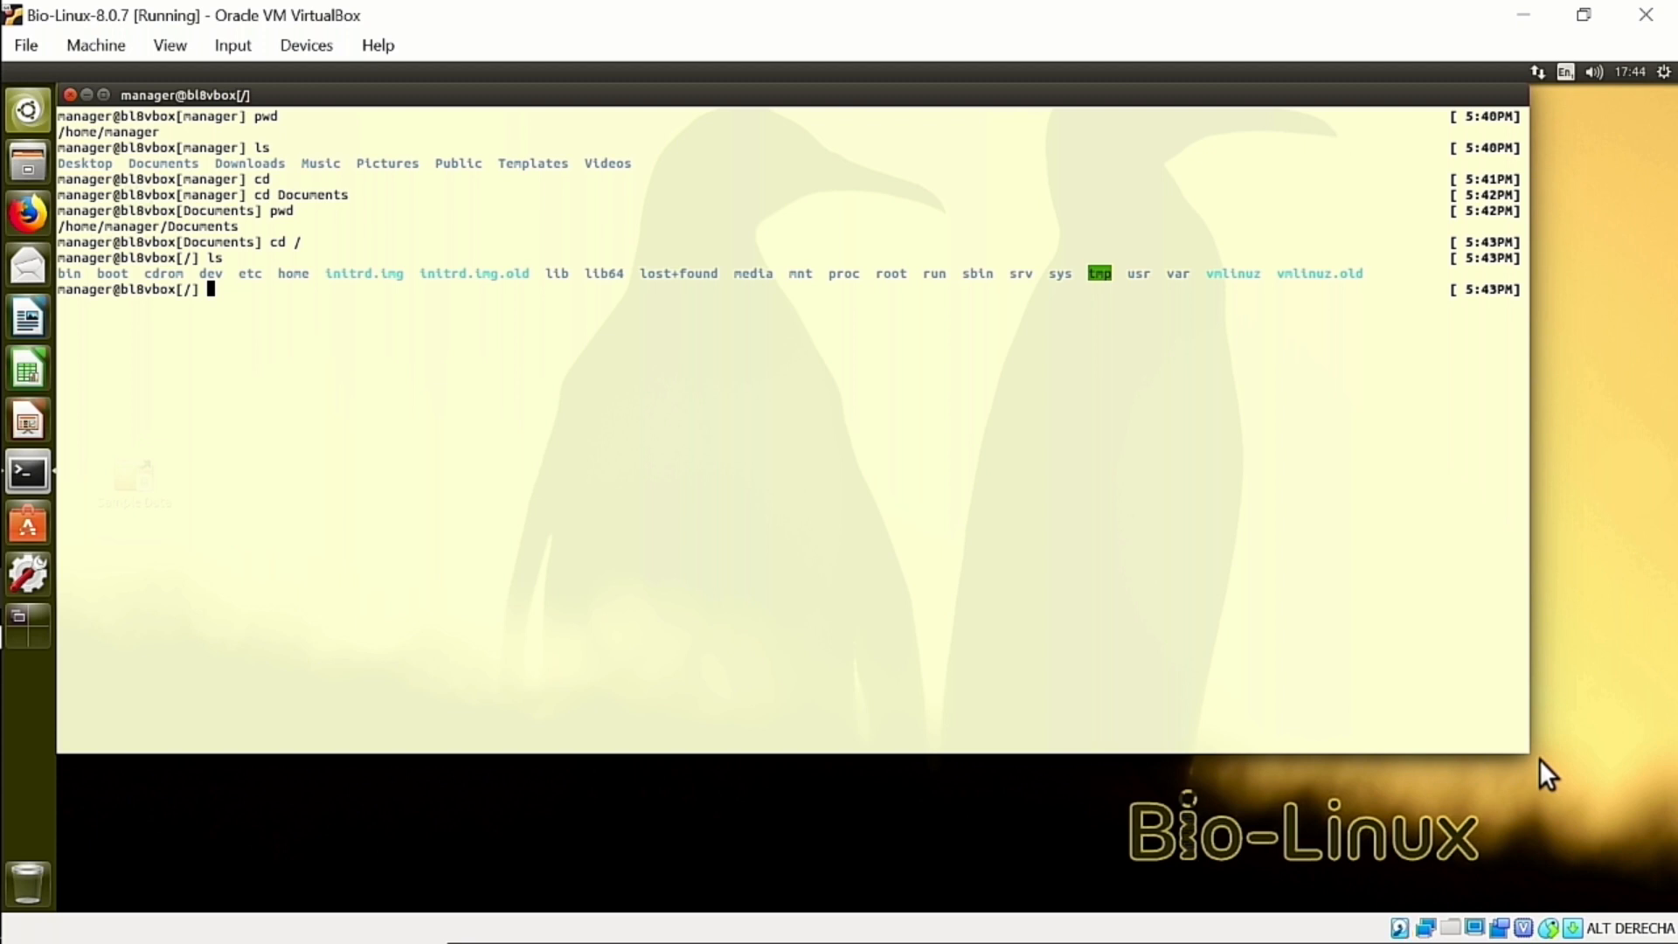
# - Visit /home/manager/Documents by full path, then return to / with cd -
pyautogui.write('cd')
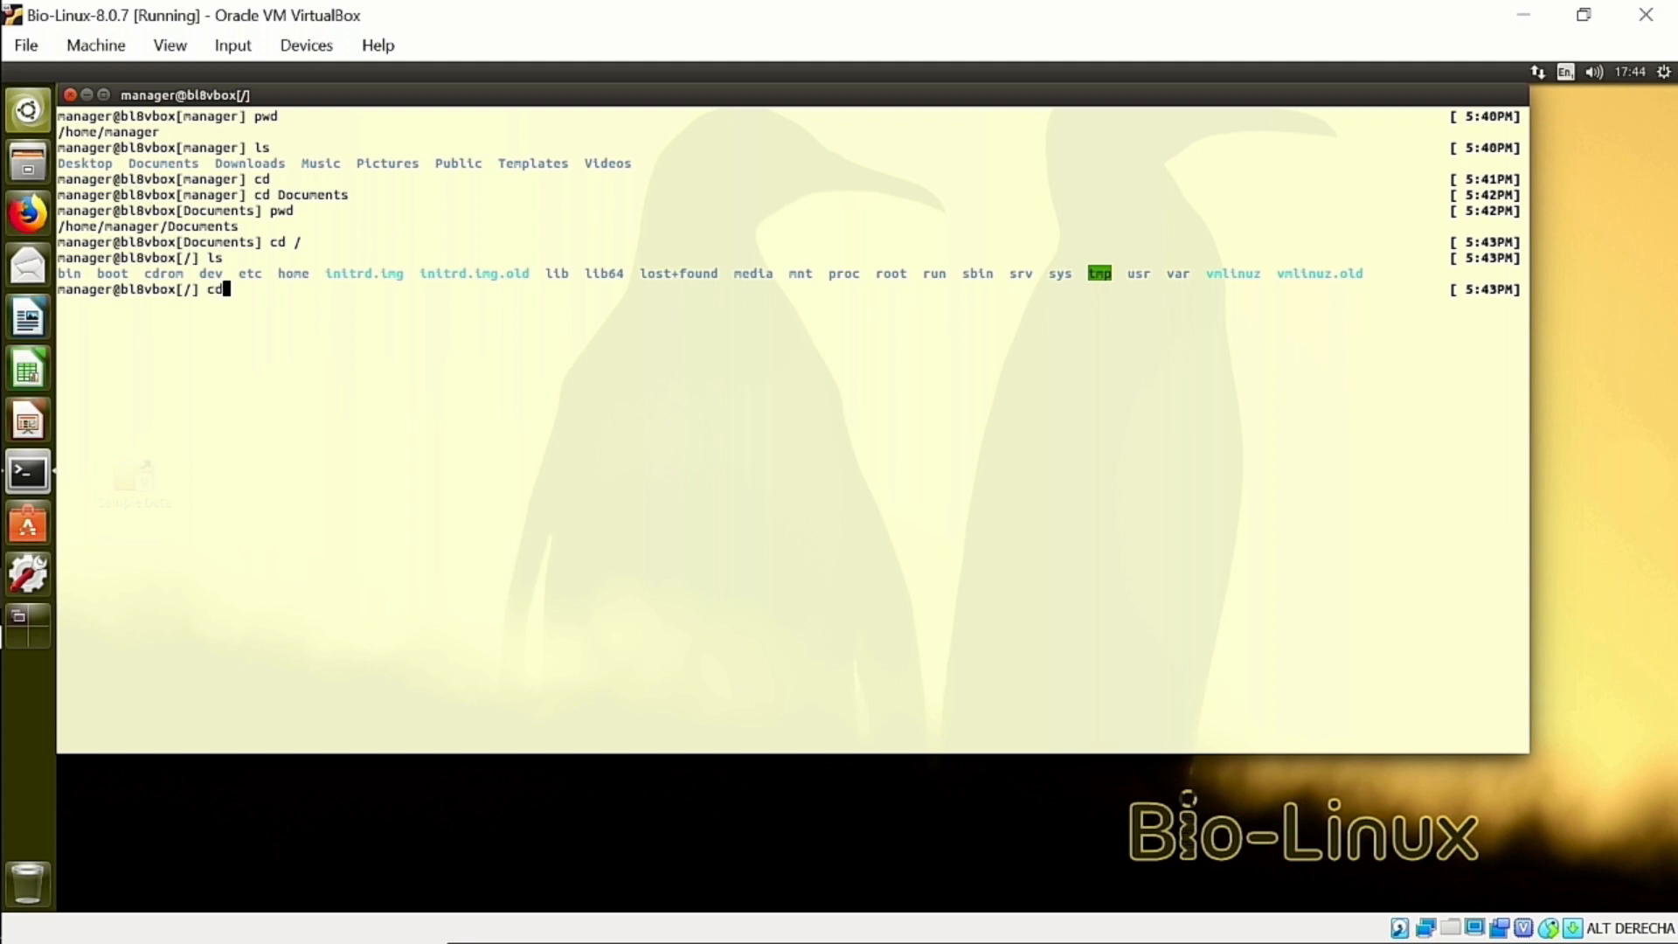
pyautogui.write('/home/manager/Documents')
pyautogui.write('pwd')
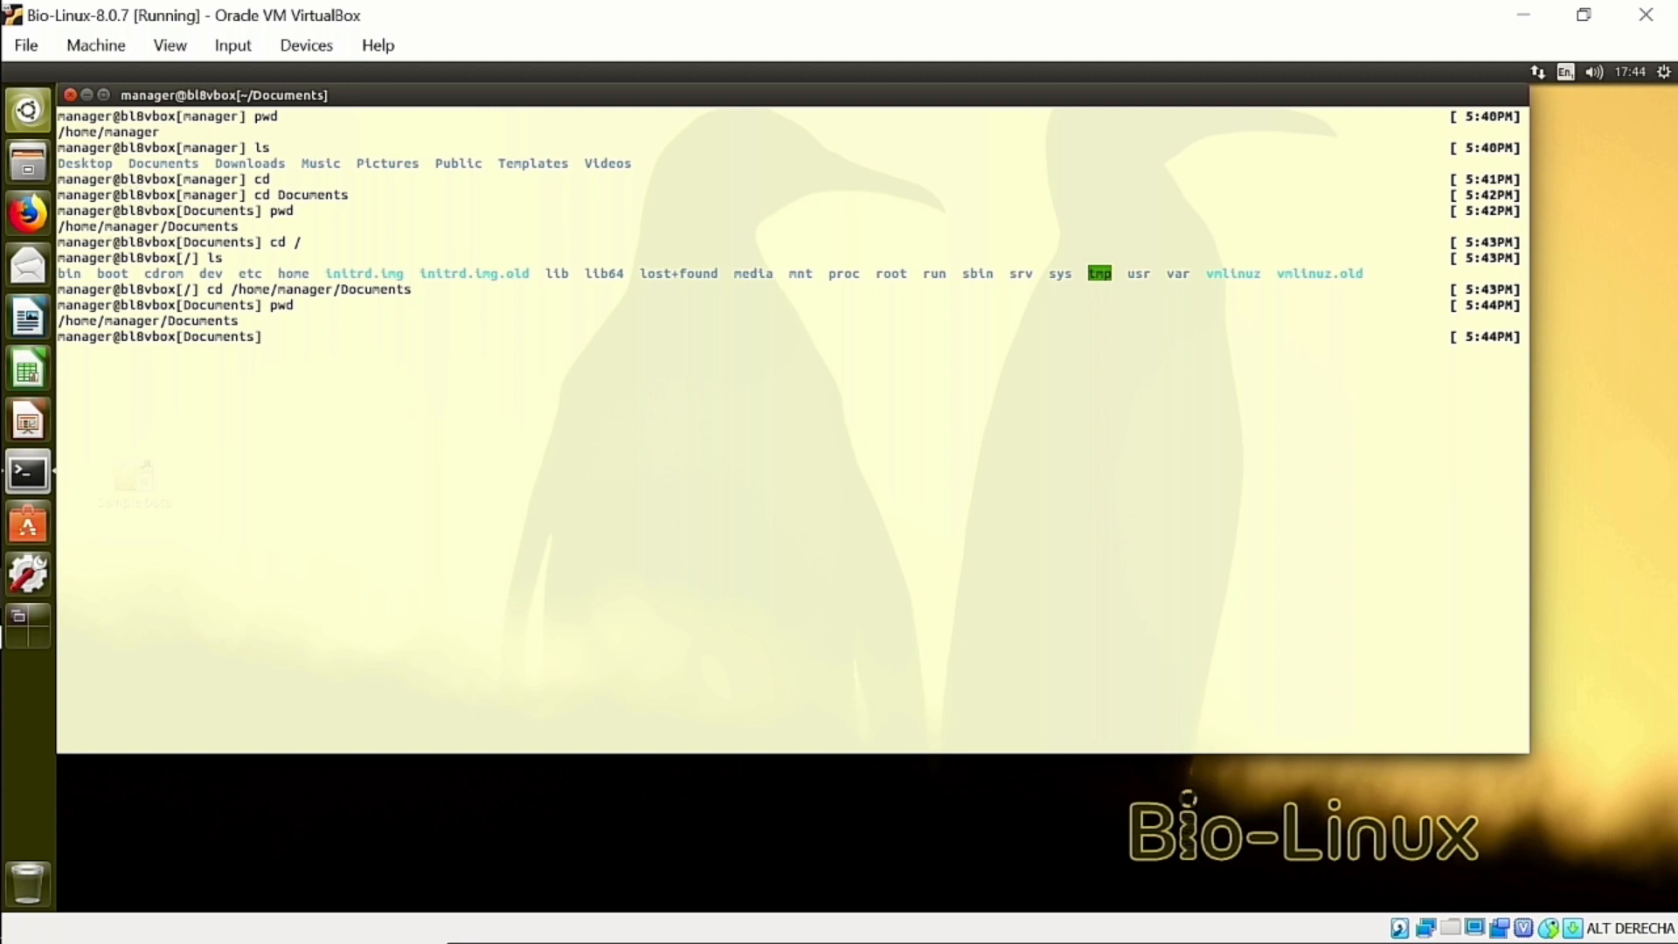
pyautogui.write('cd -')
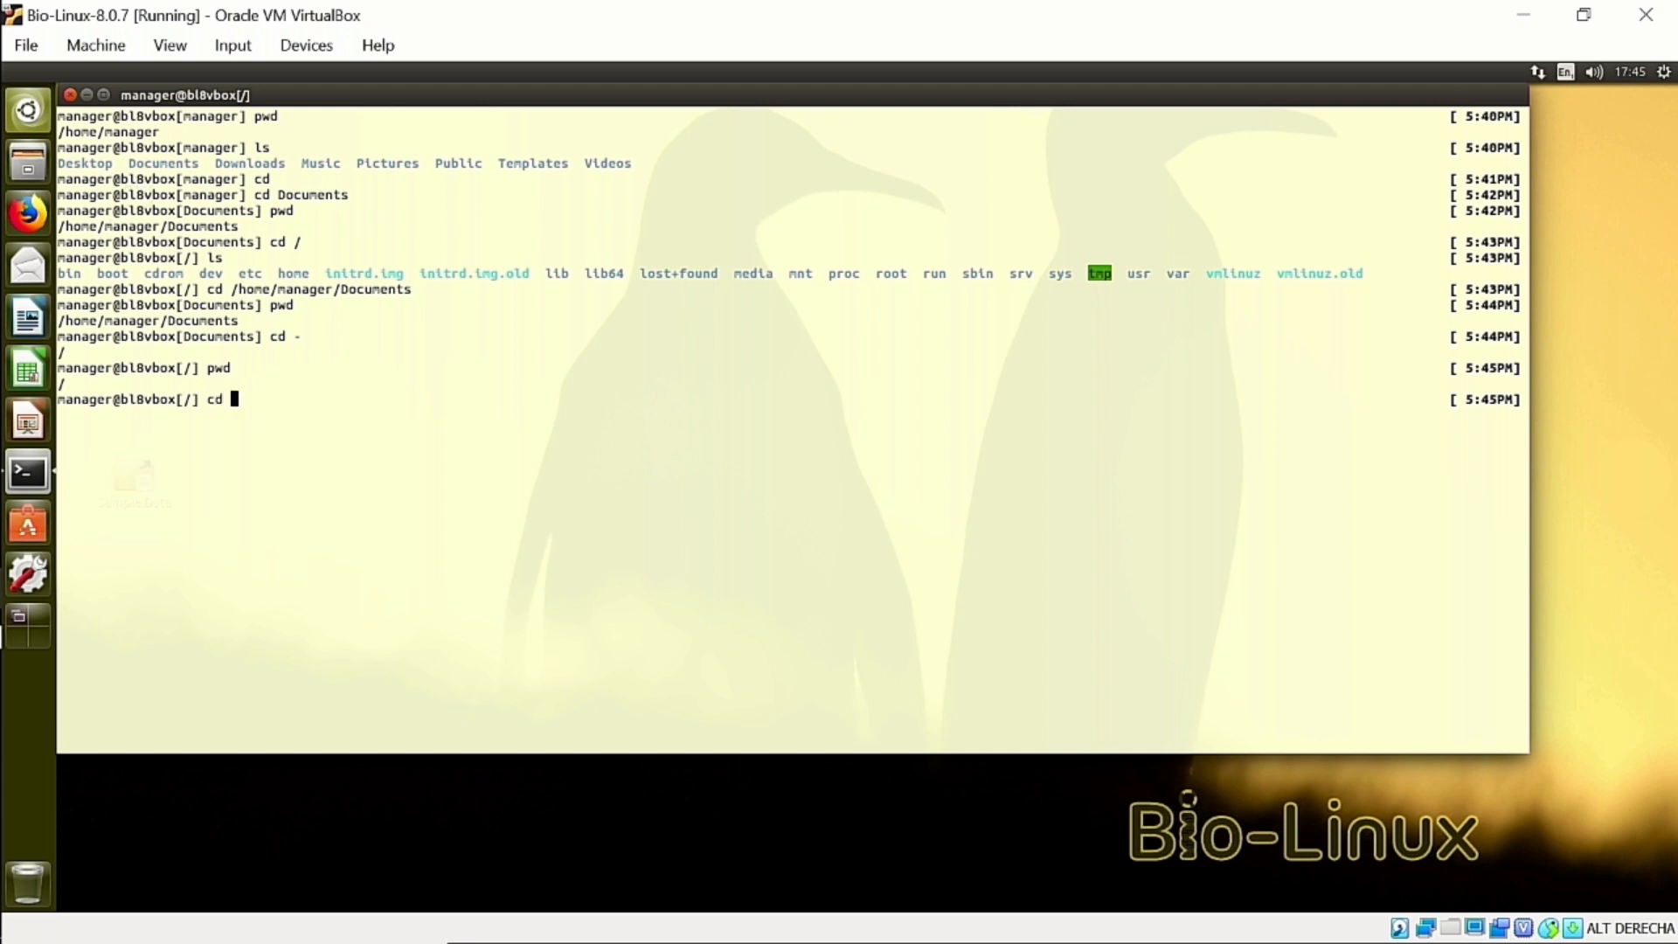
pyautogui.press('Return')
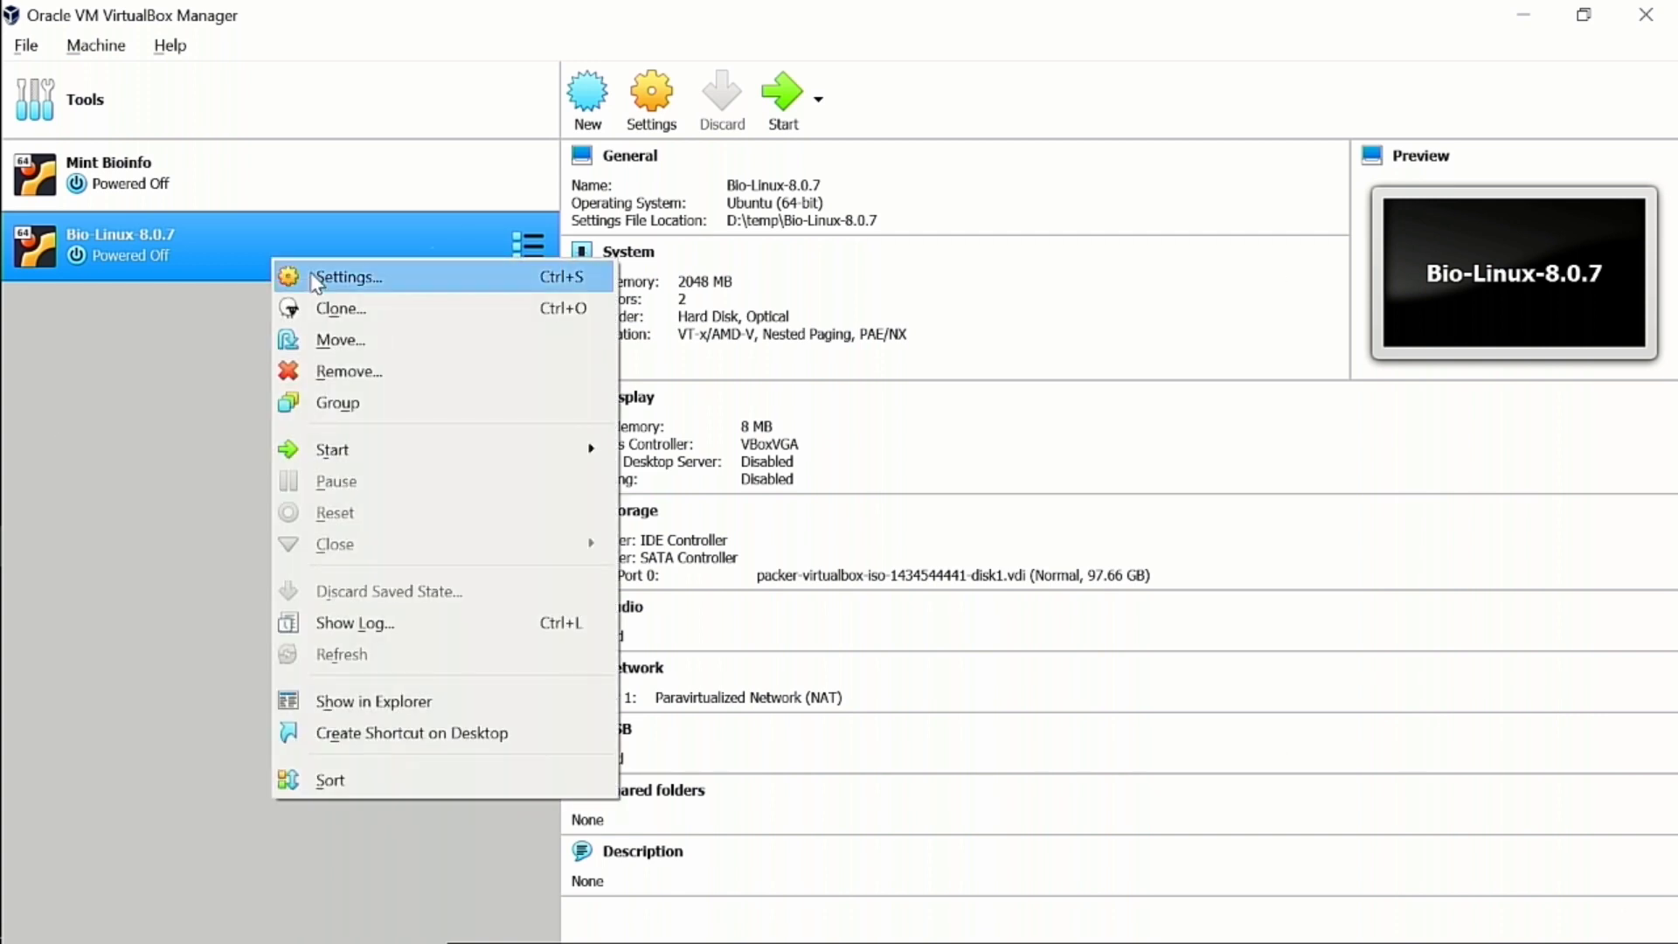
# - In Bio-Linux-8.0.7's System settings, drag the Base Memory slider up past 4096 MB toward 8 GB
pyautogui.click(344, 277)
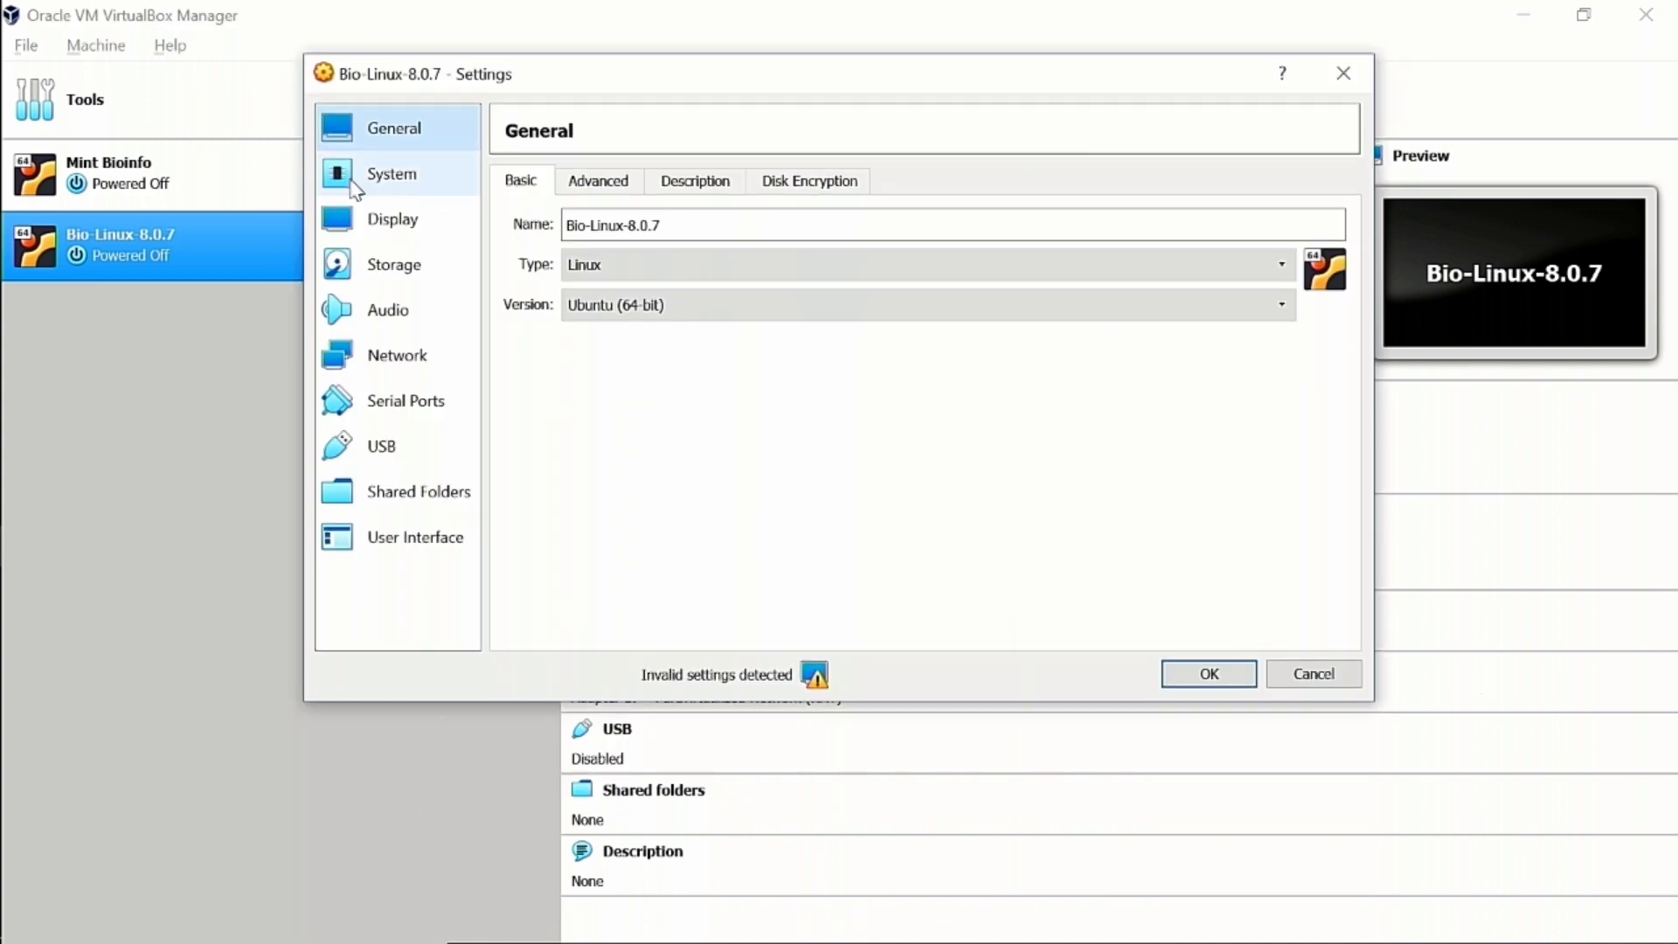
pyautogui.click(390, 173)
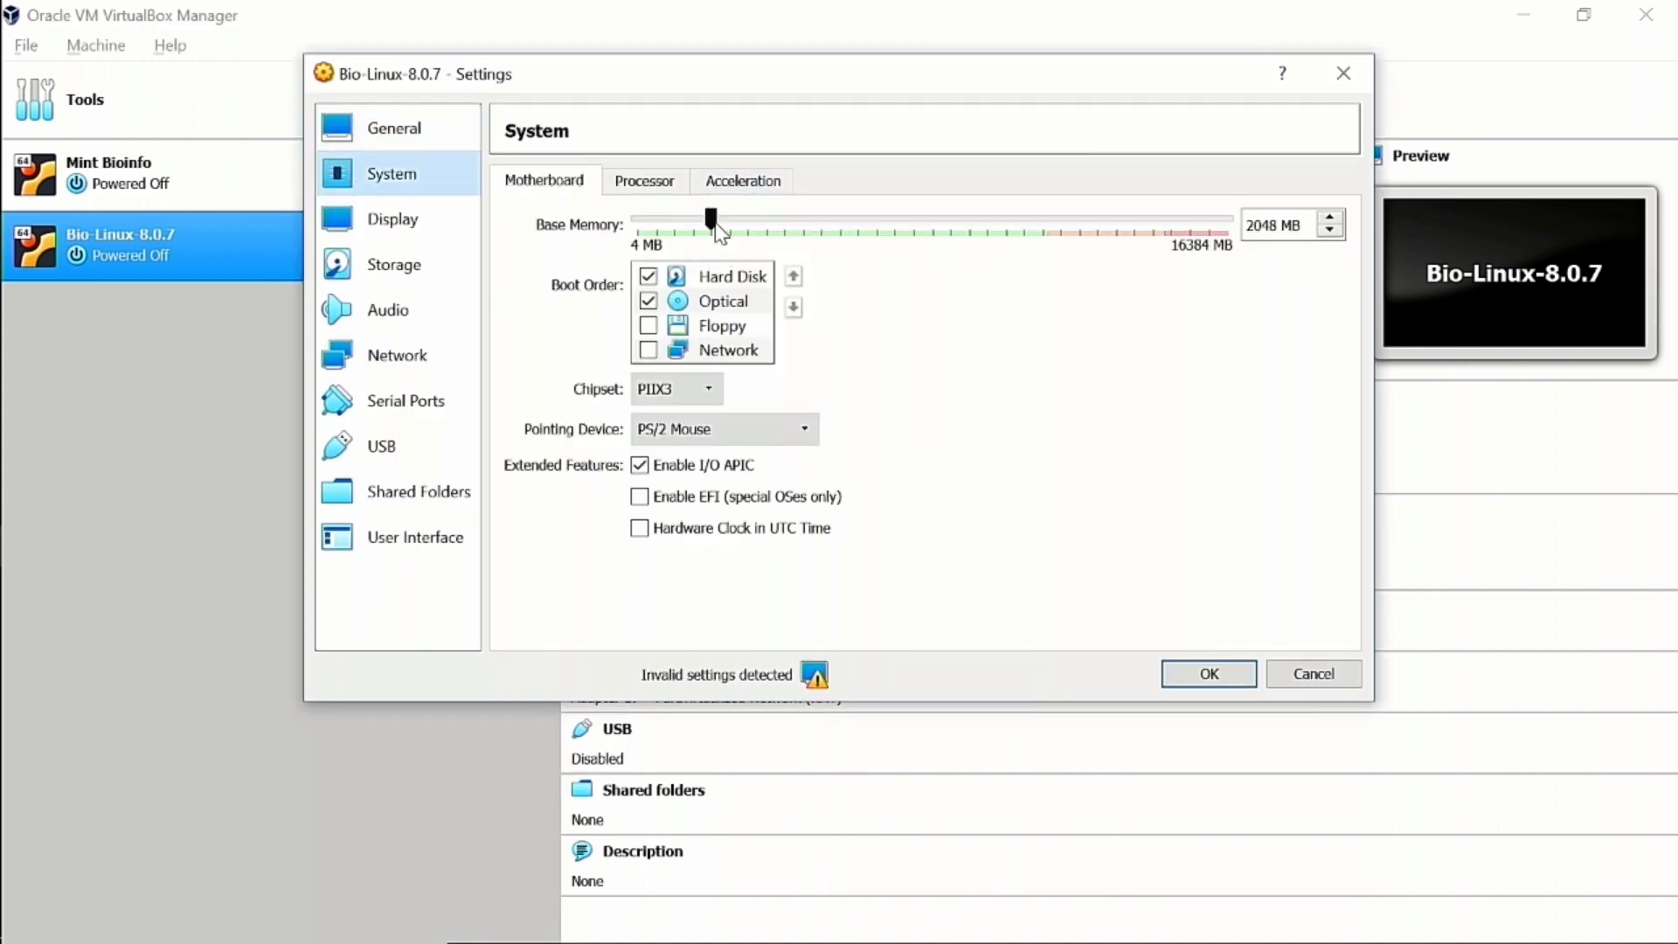
pyautogui.moveTo(712, 221); pyautogui.dragTo(736, 220)
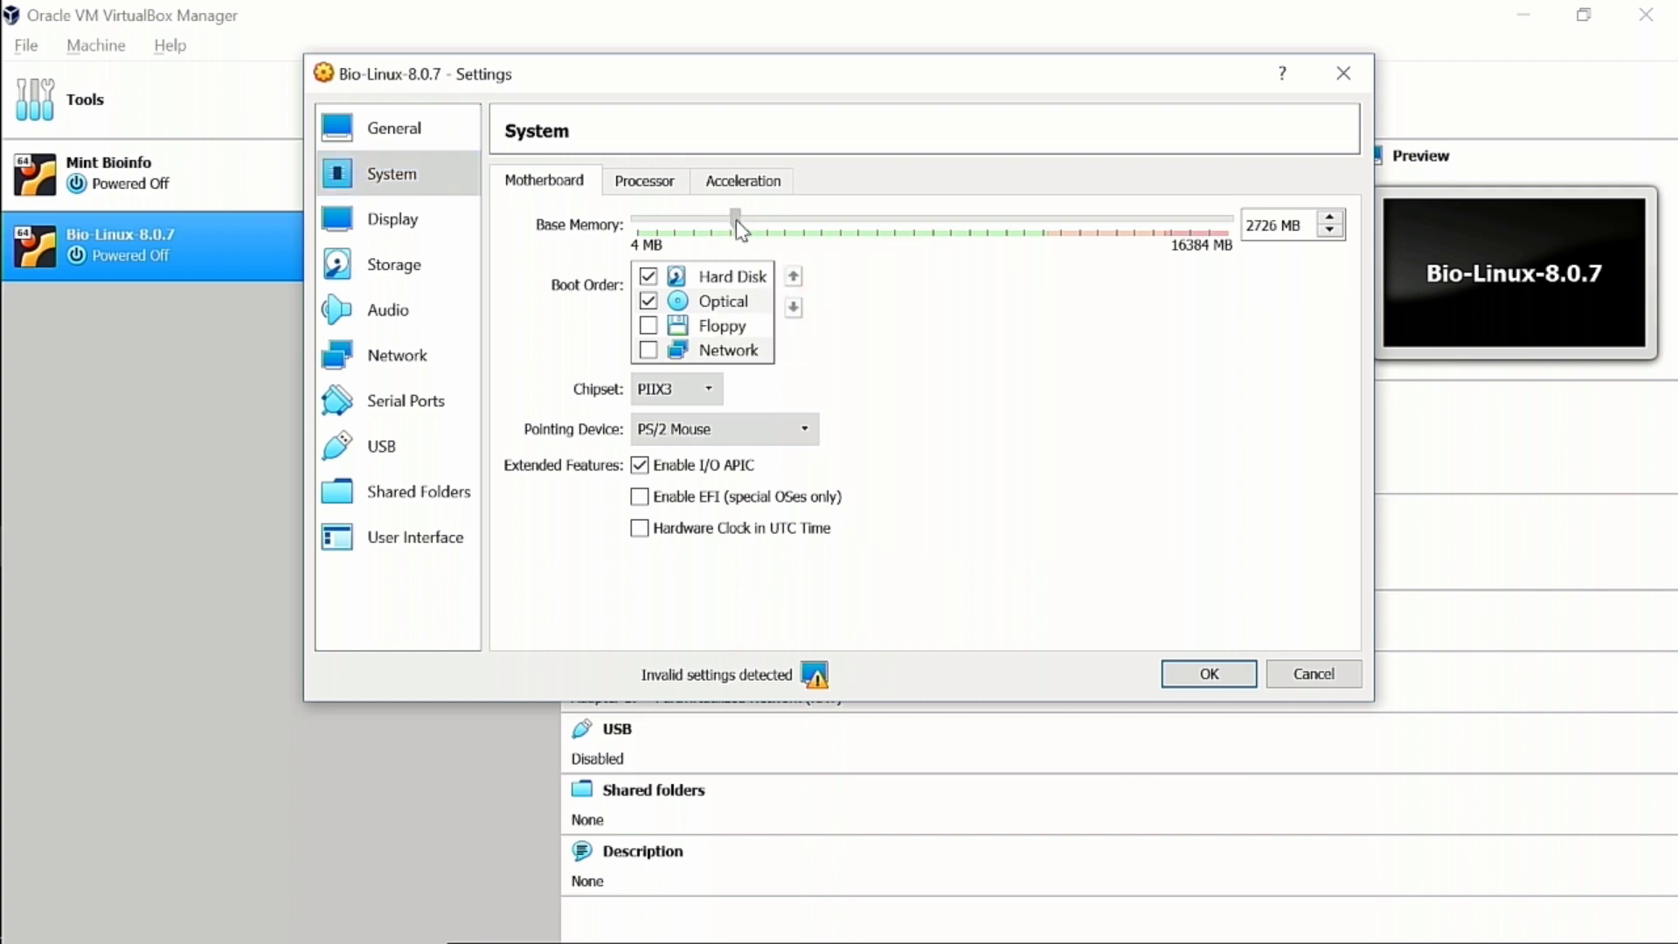
pyautogui.moveTo(736, 220); pyautogui.dragTo(769, 221)
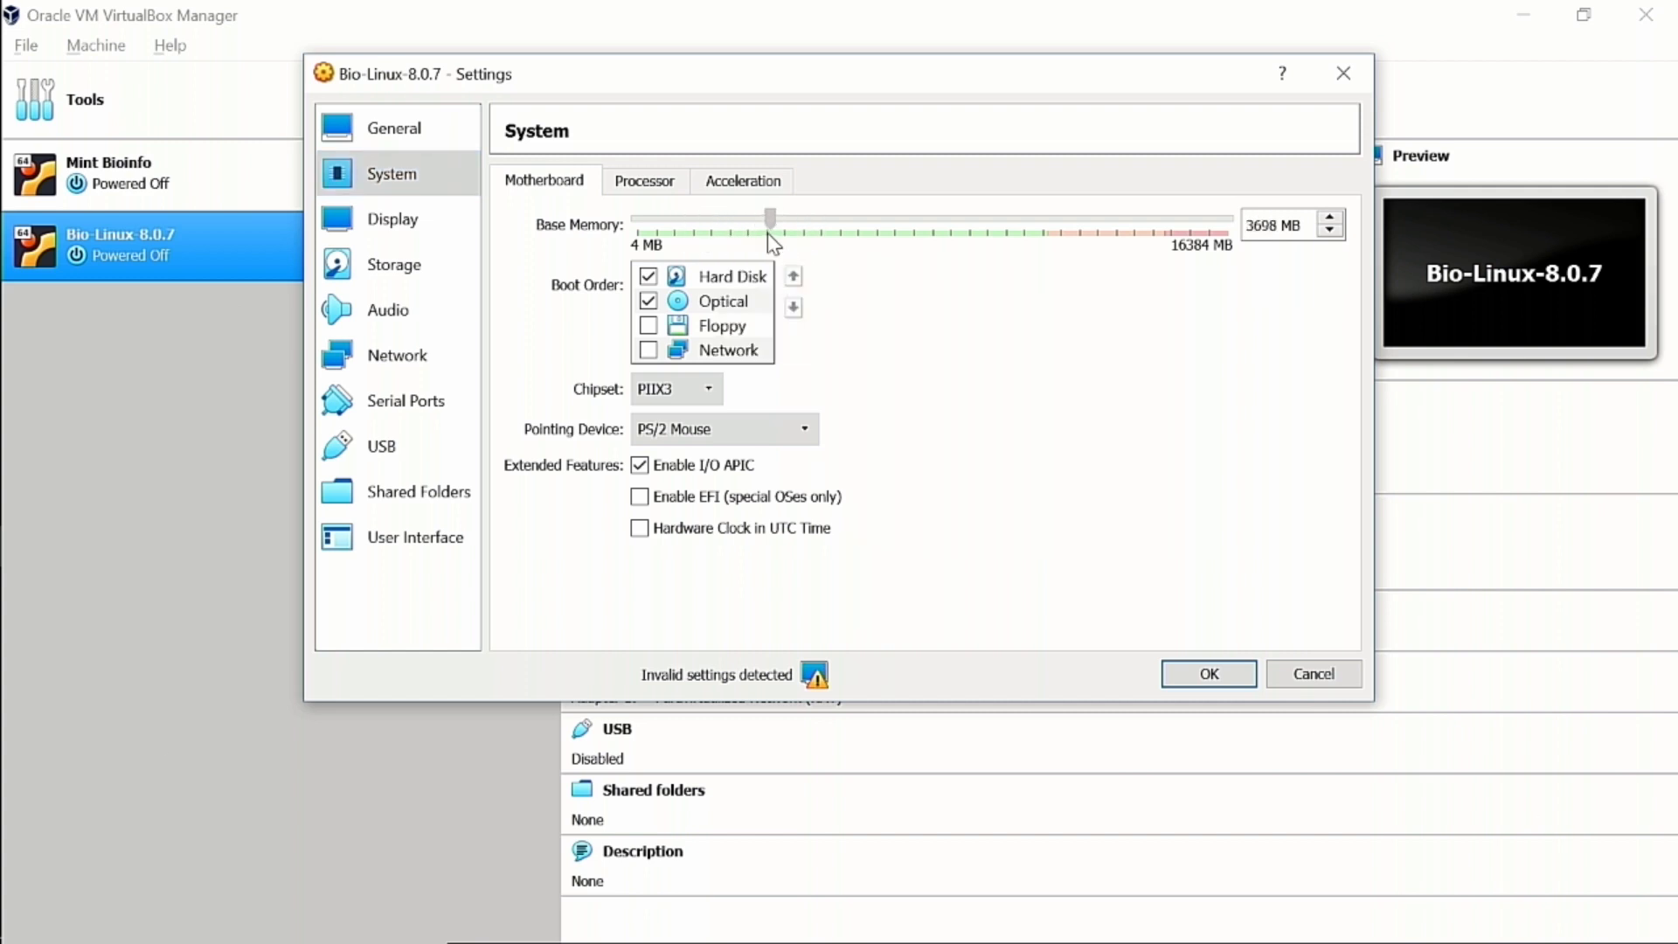
pyautogui.moveTo(769, 220); pyautogui.dragTo(781, 220)
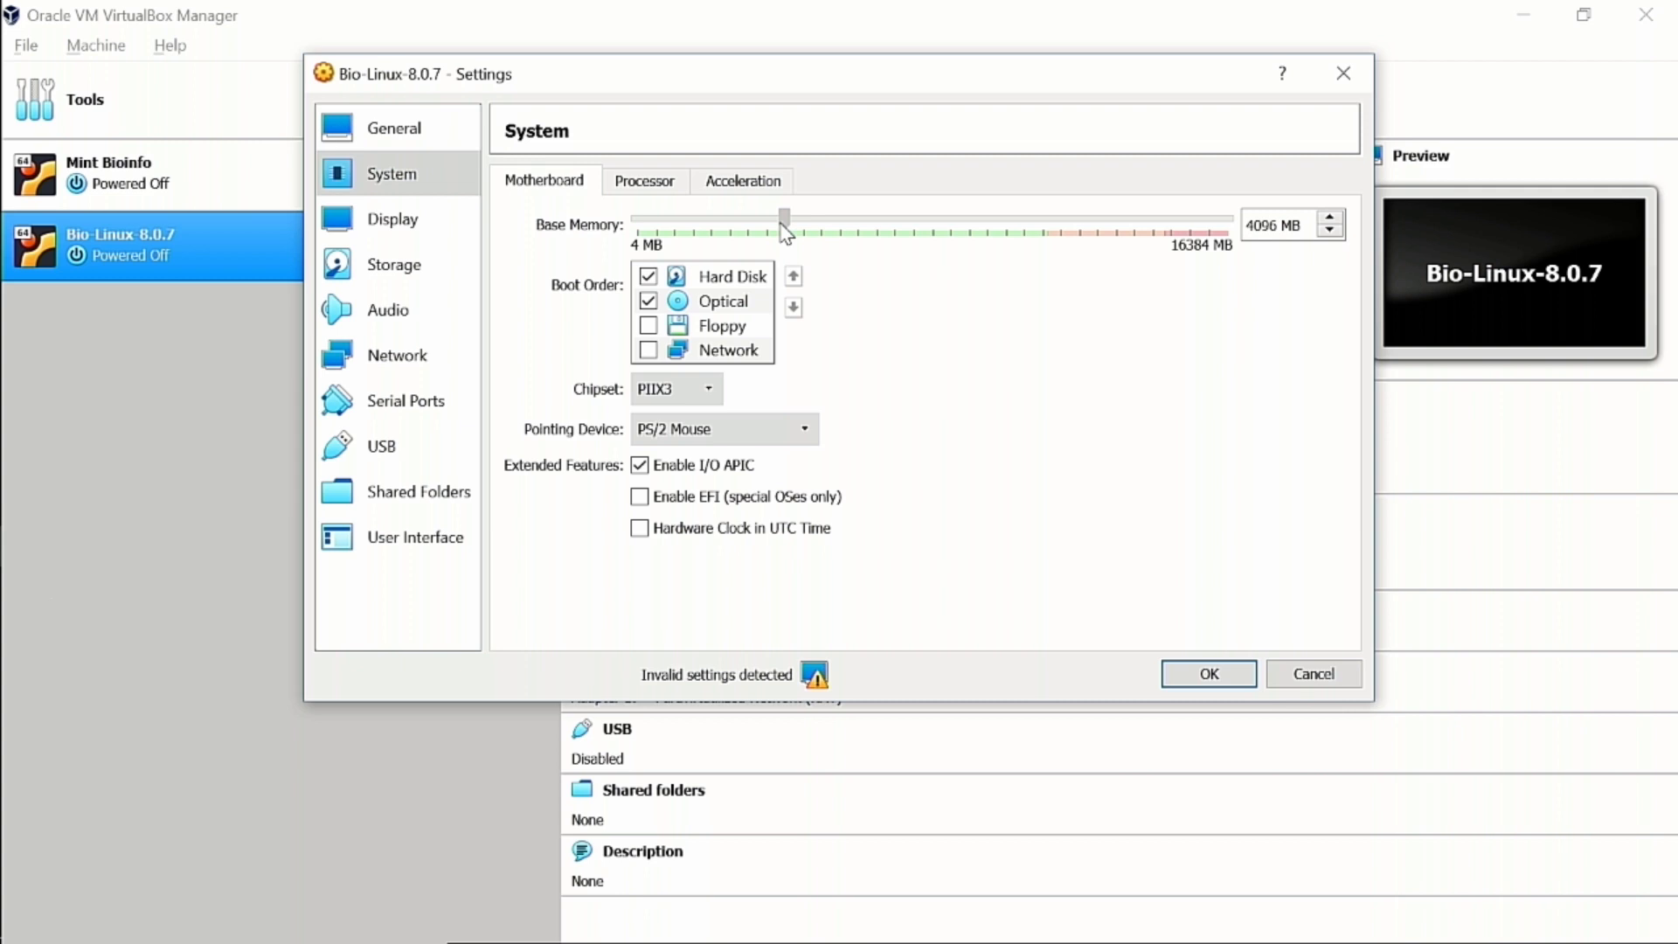
pyautogui.moveTo(783, 217); pyautogui.dragTo(1159, 217)
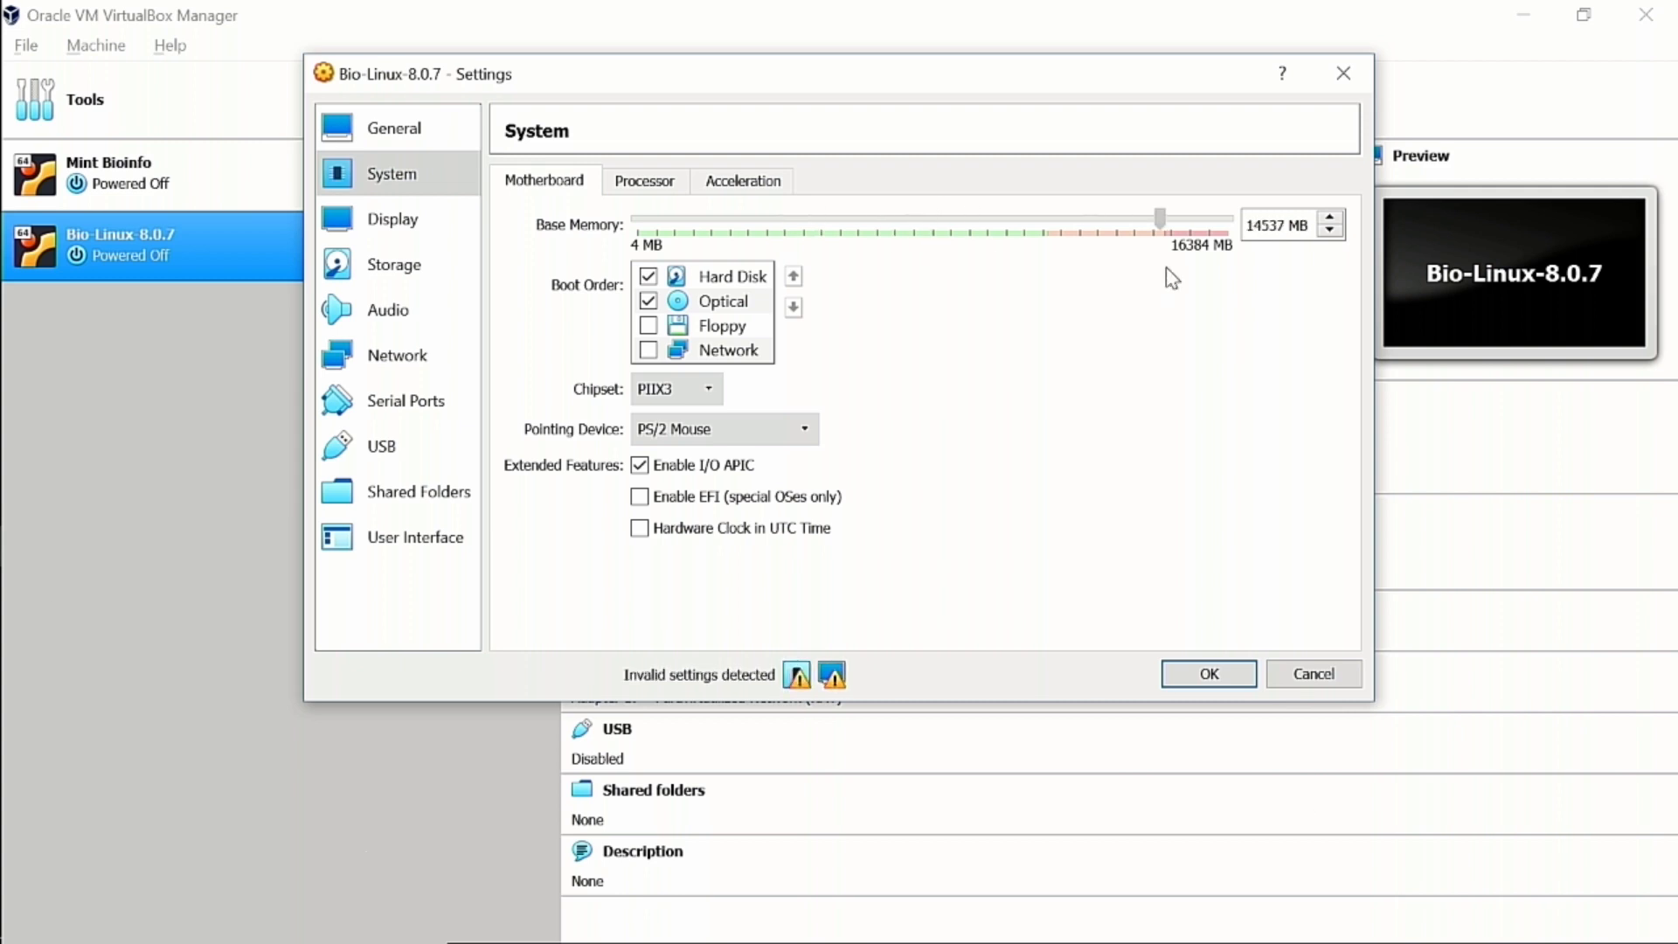
pyautogui.moveTo(1159, 218); pyautogui.dragTo(1057, 218)
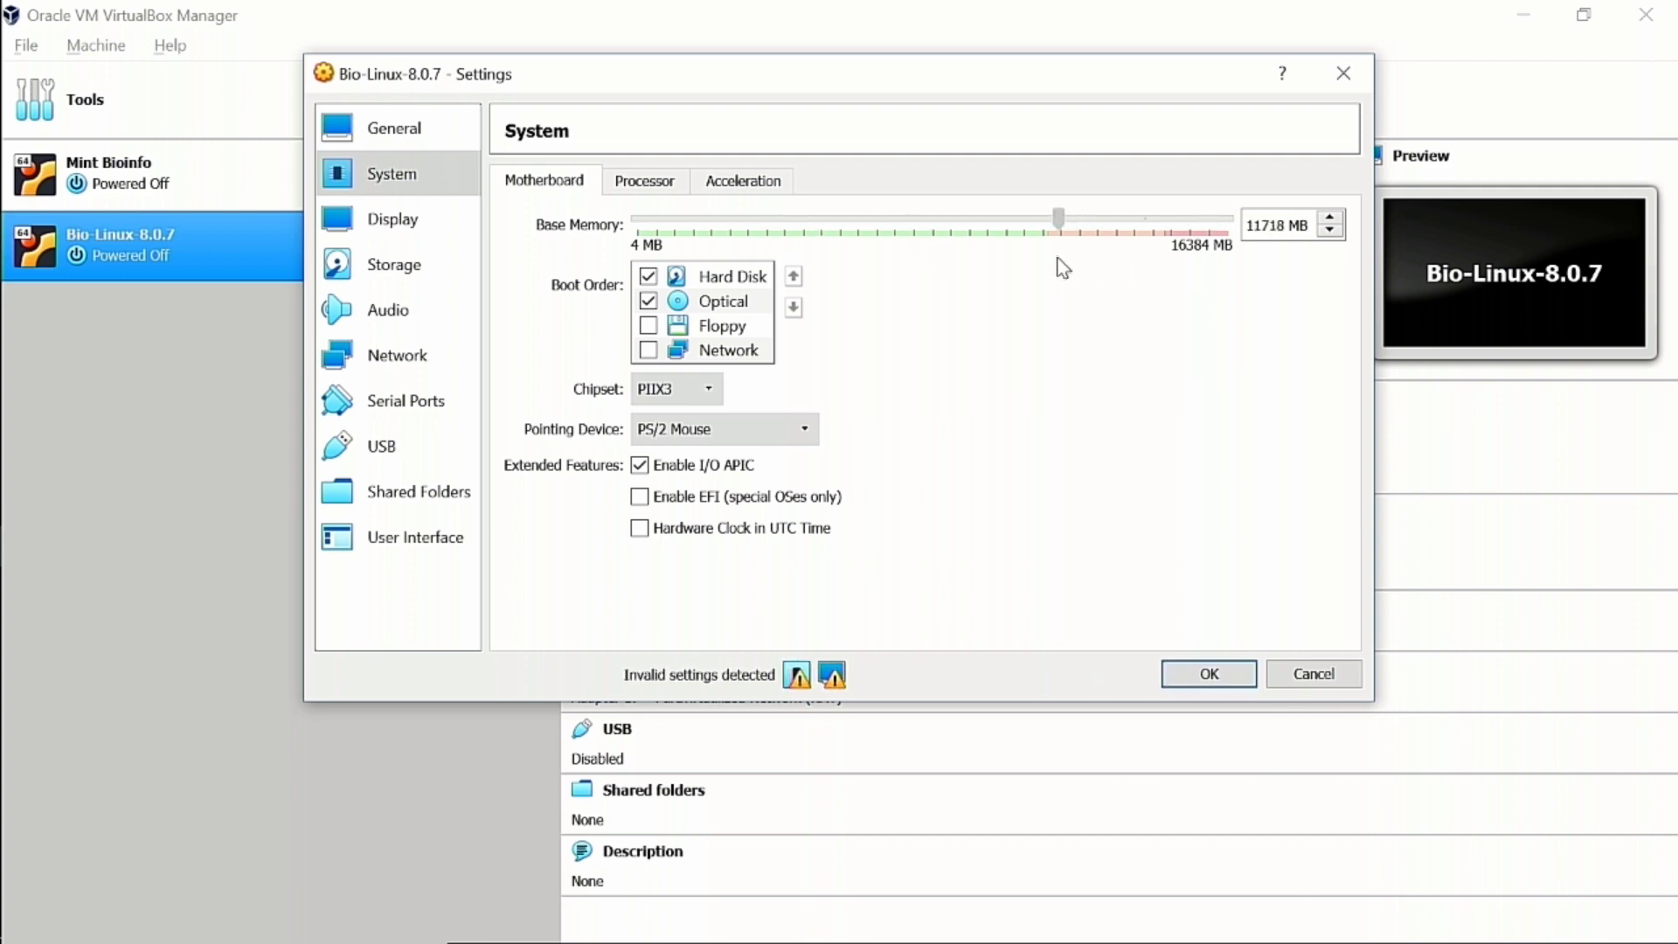
pyautogui.moveTo(1059, 221); pyautogui.dragTo(881, 220)
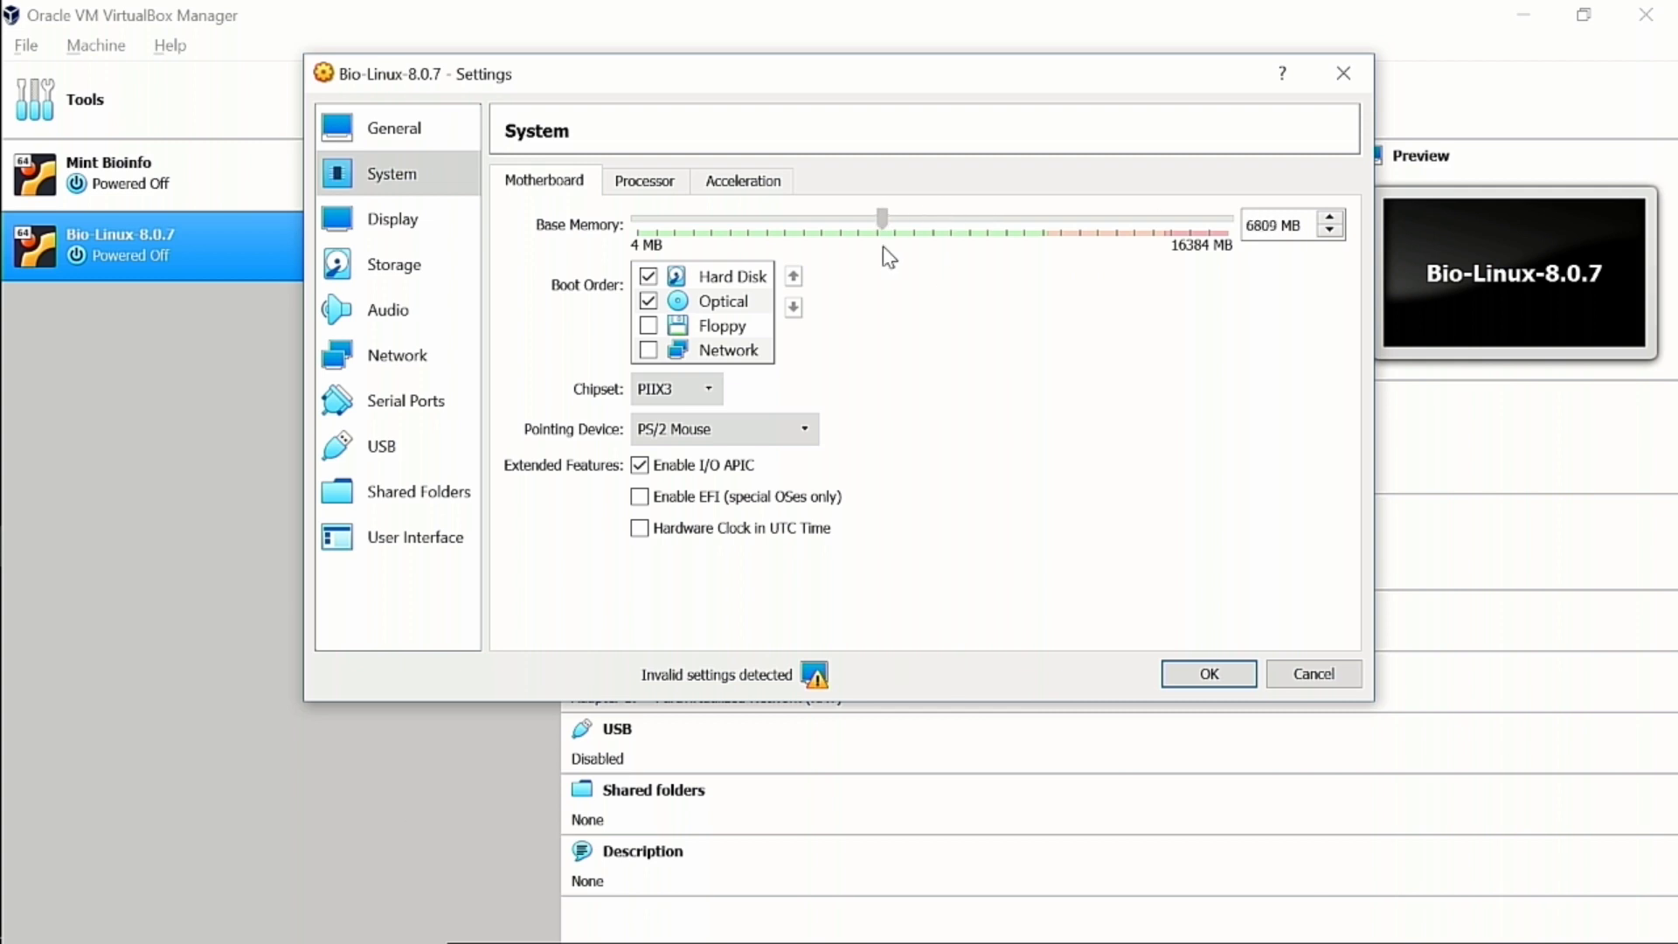
# - Settle the Base Memory slider at 8413 MB, roughly 8 GB
pyautogui.moveTo(883, 220); pyautogui.dragTo(932, 220)
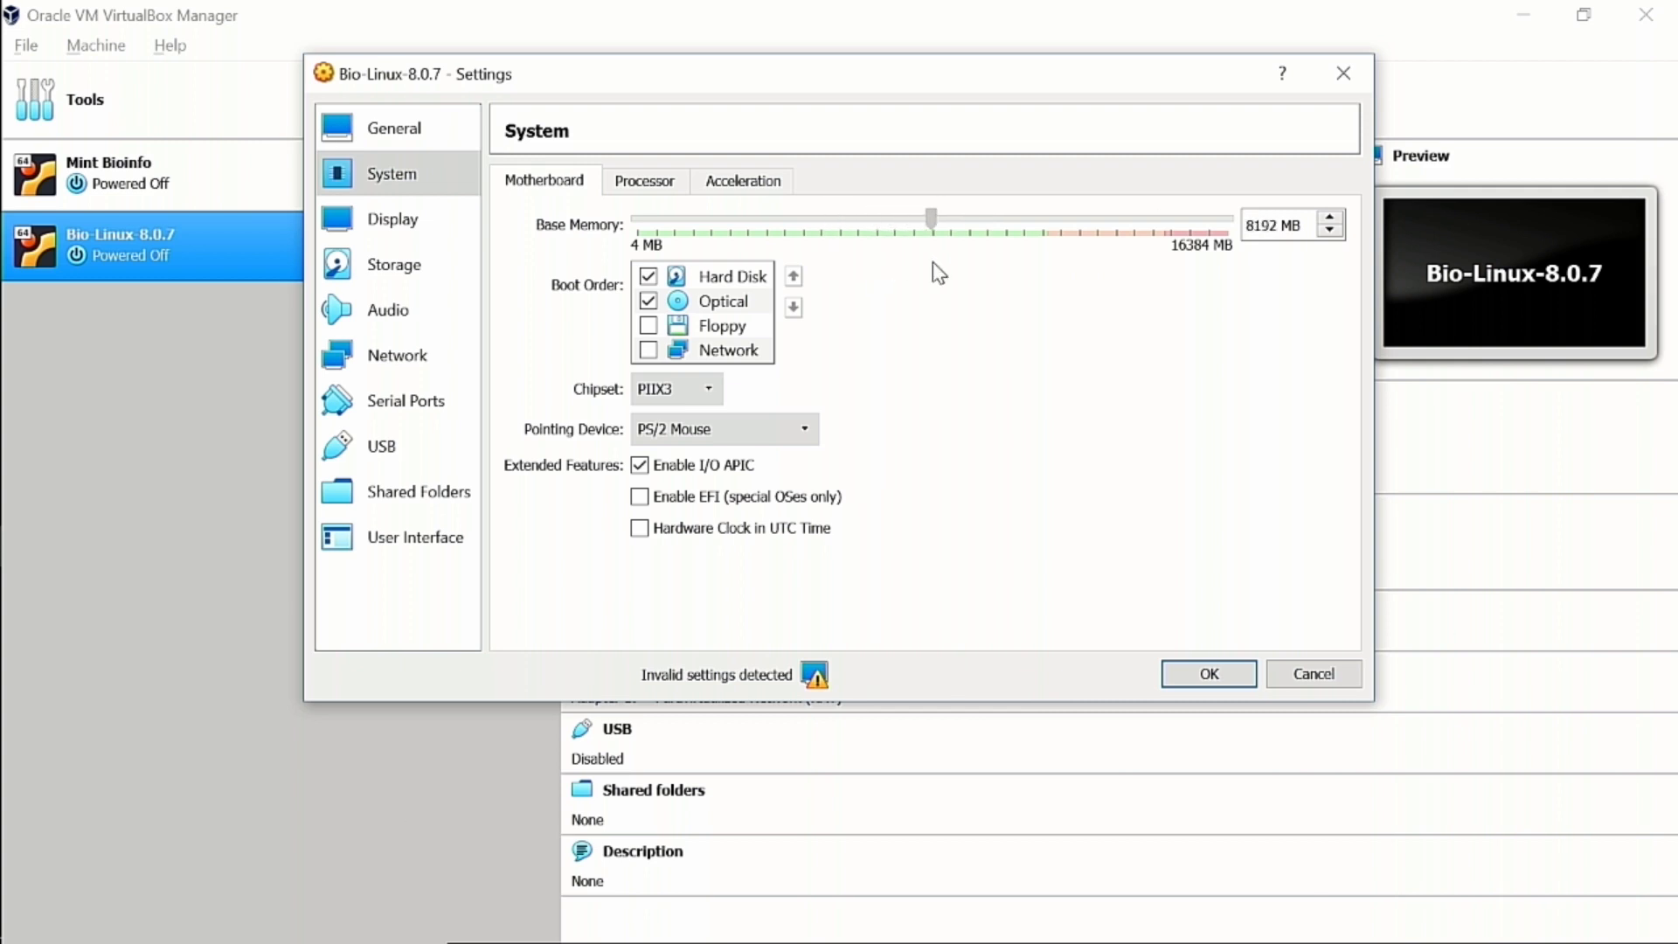
pyautogui.moveTo(928, 218); pyautogui.dragTo(1012, 219)
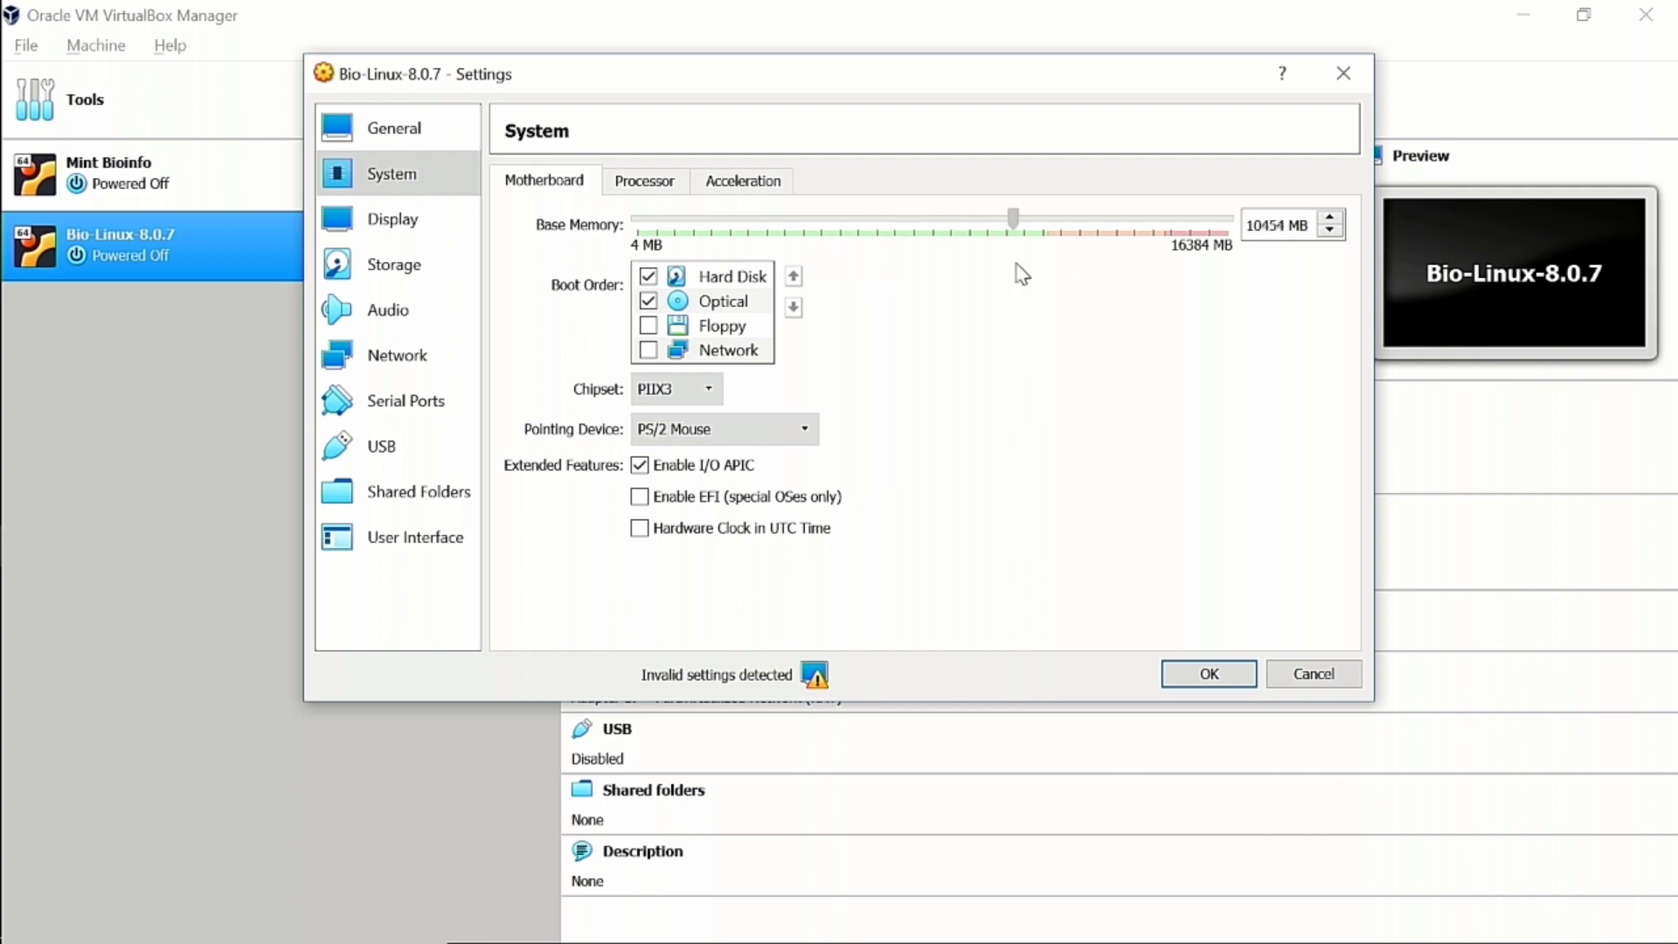
pyautogui.moveTo(1014, 218); pyautogui.dragTo(1028, 219)
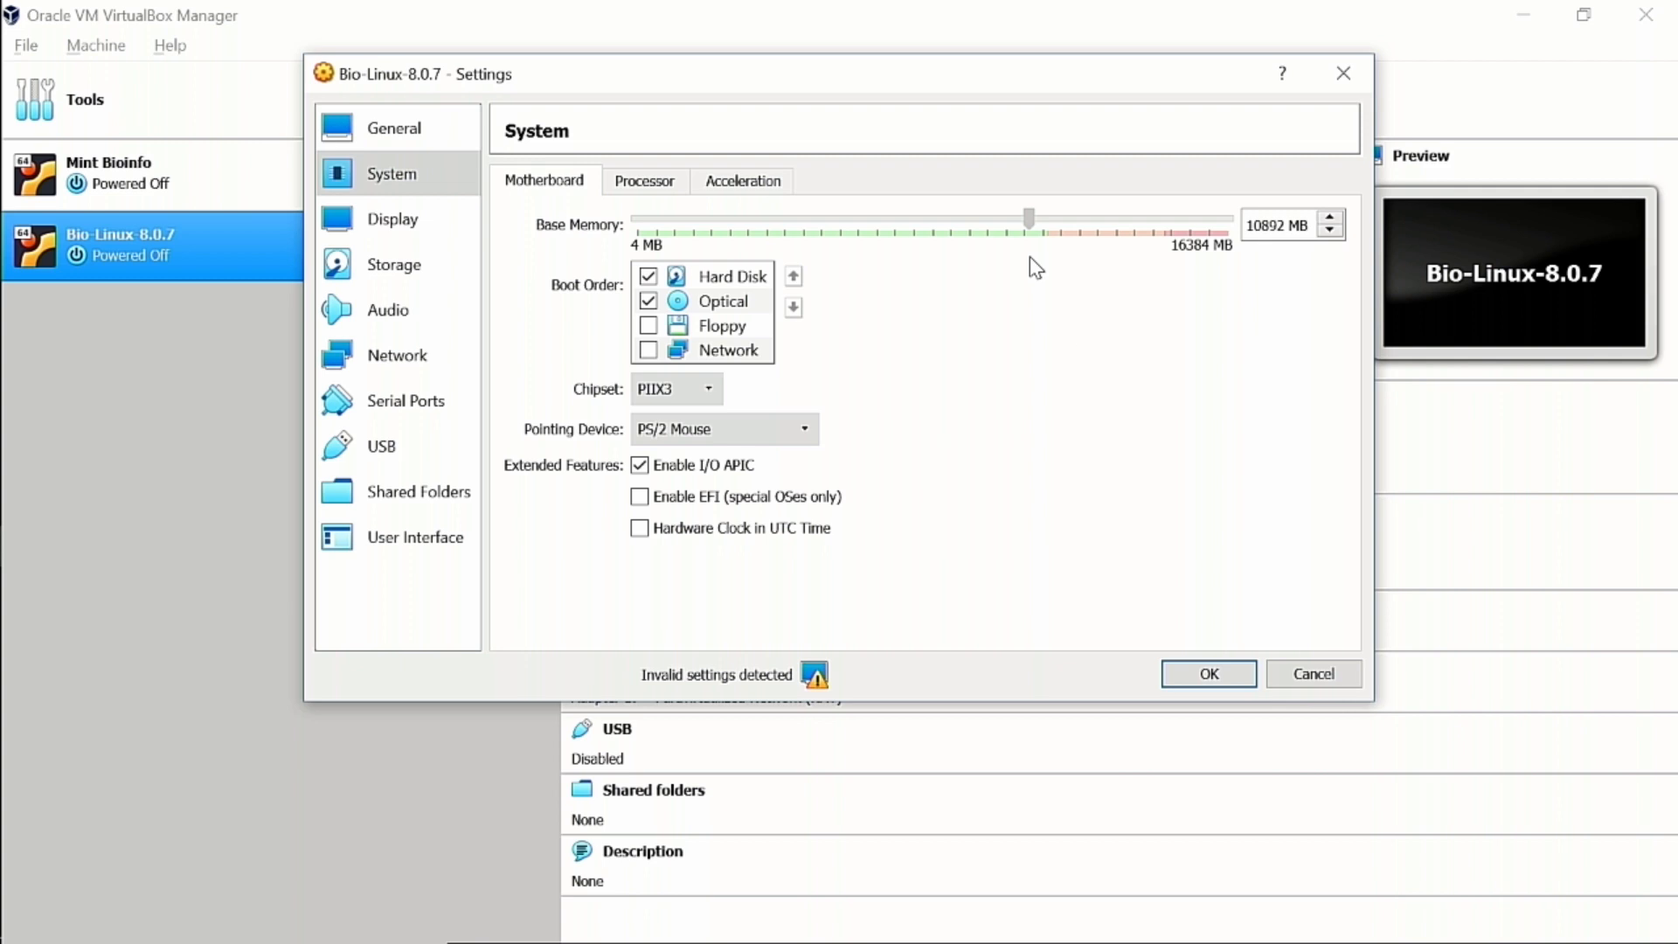
pyautogui.moveTo(1027, 218); pyautogui.dragTo(1007, 218)
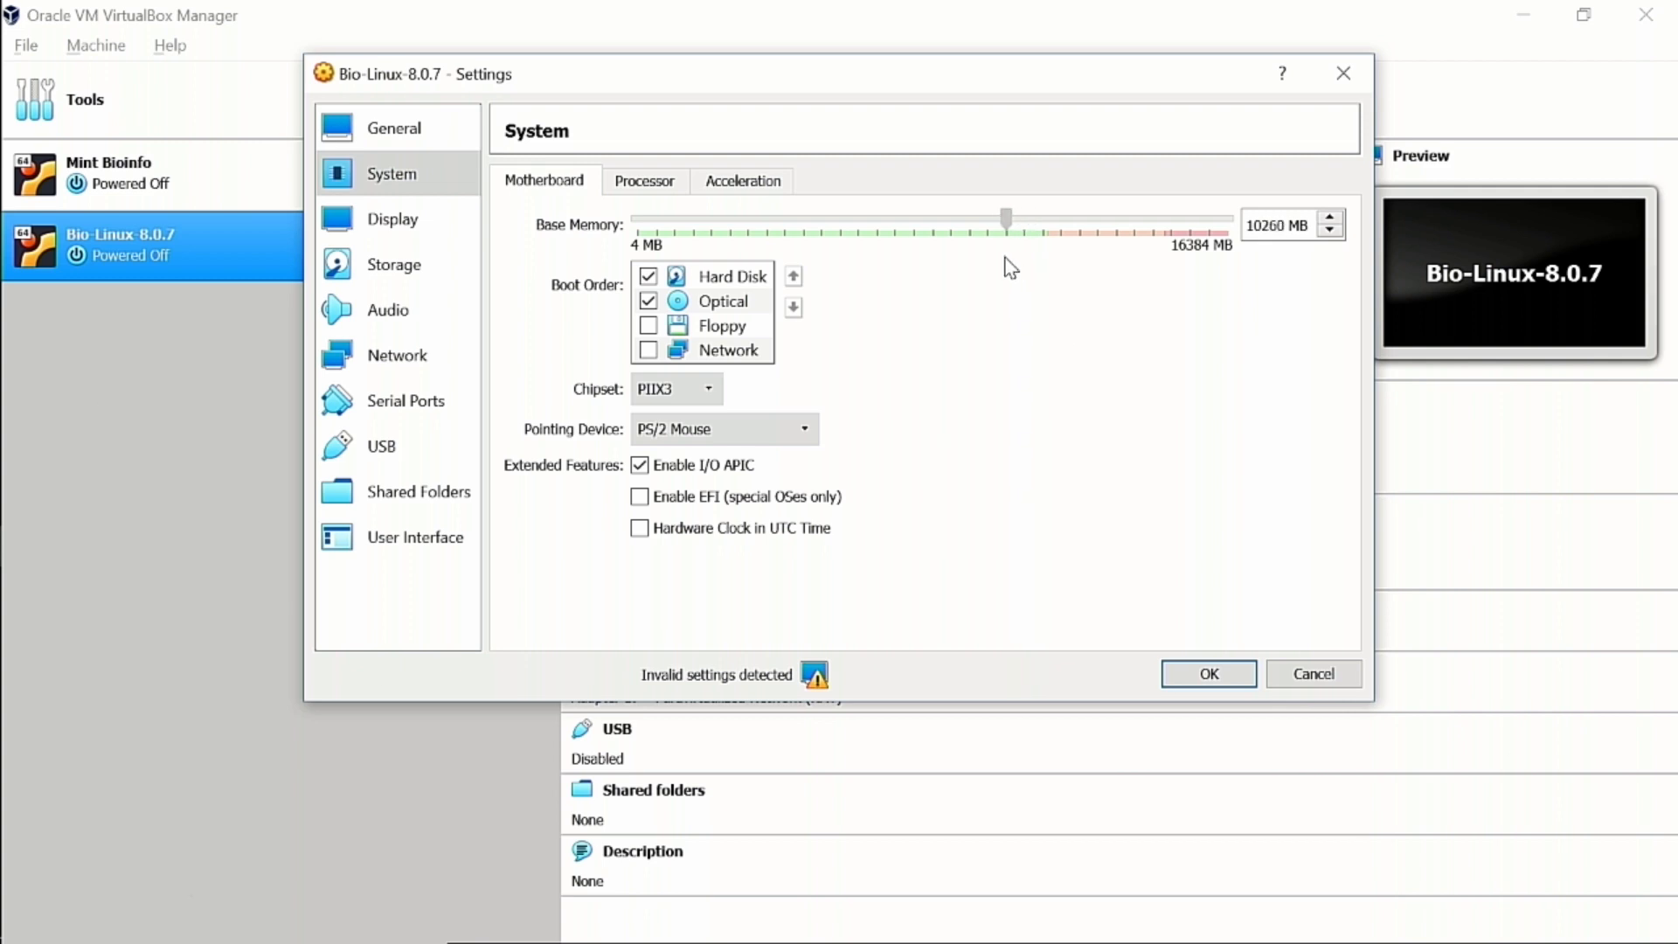
pyautogui.moveTo(1003, 220); pyautogui.dragTo(939, 220)
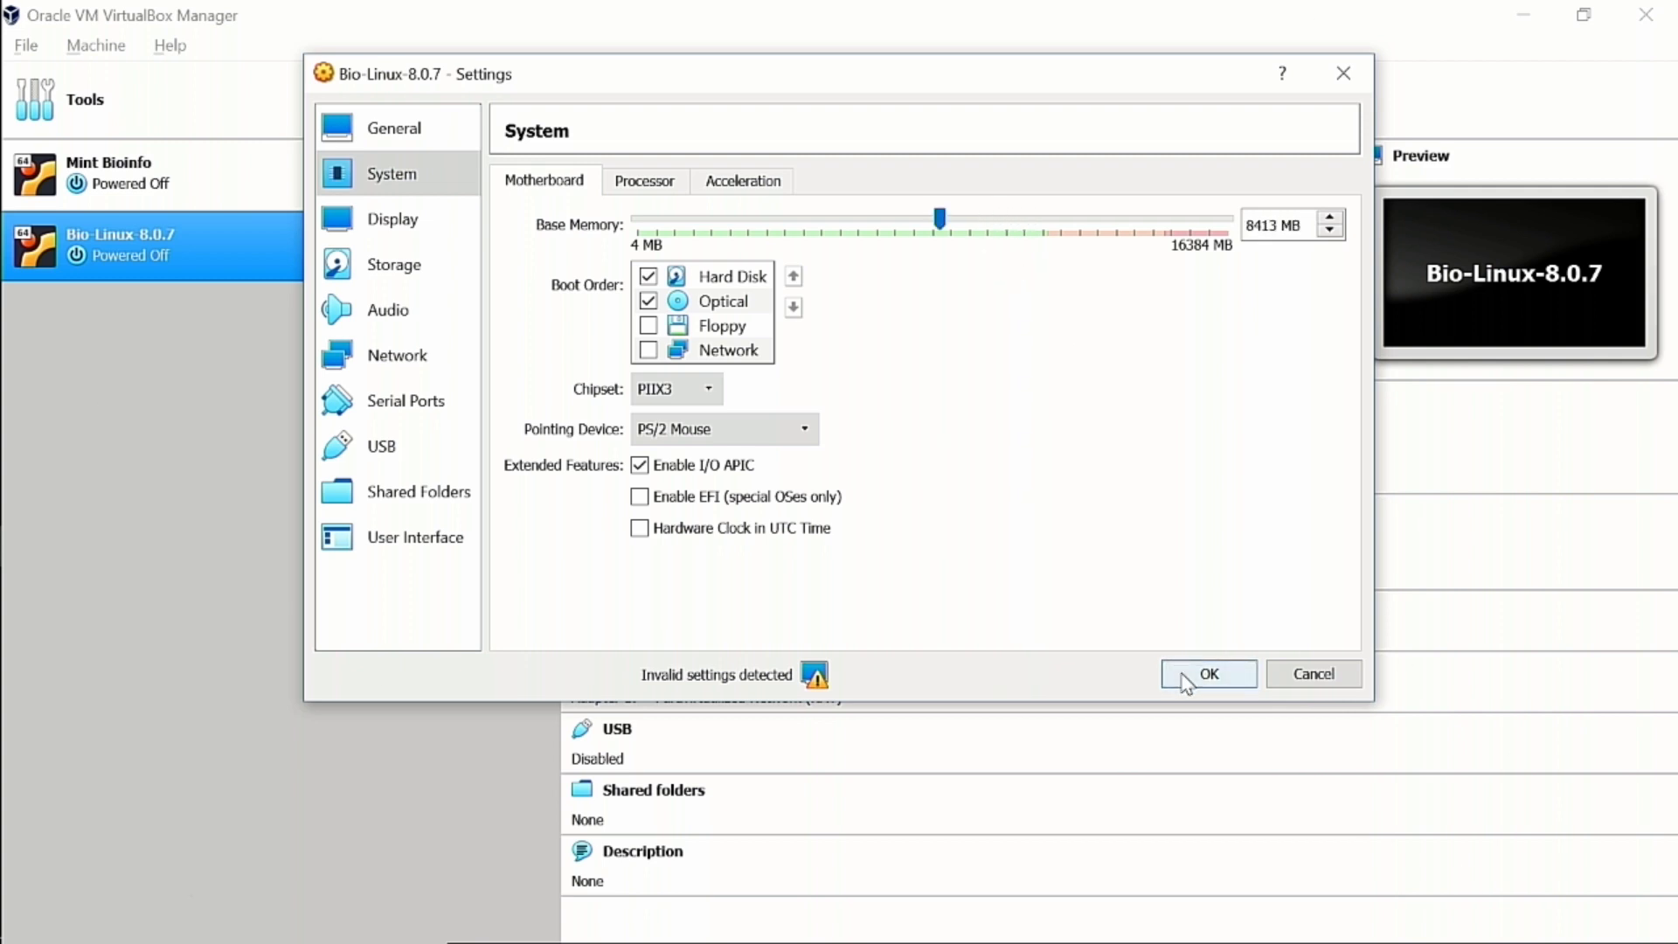